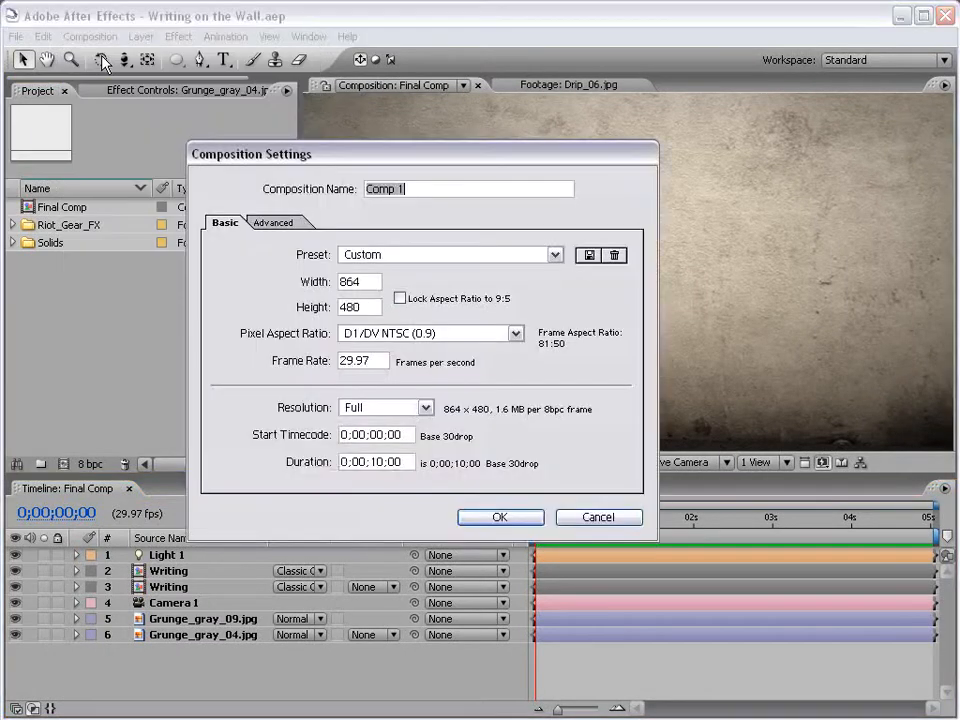
Create a 720×480 NTSC DV composition named 'Writing'
left_click(450, 254)
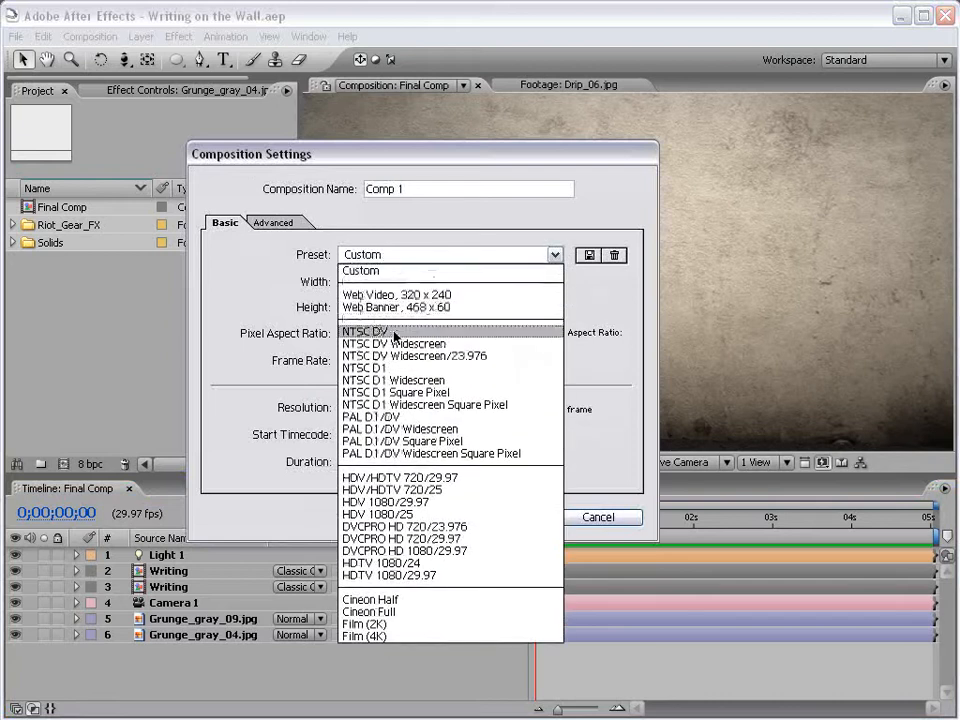
left_click(365, 331)
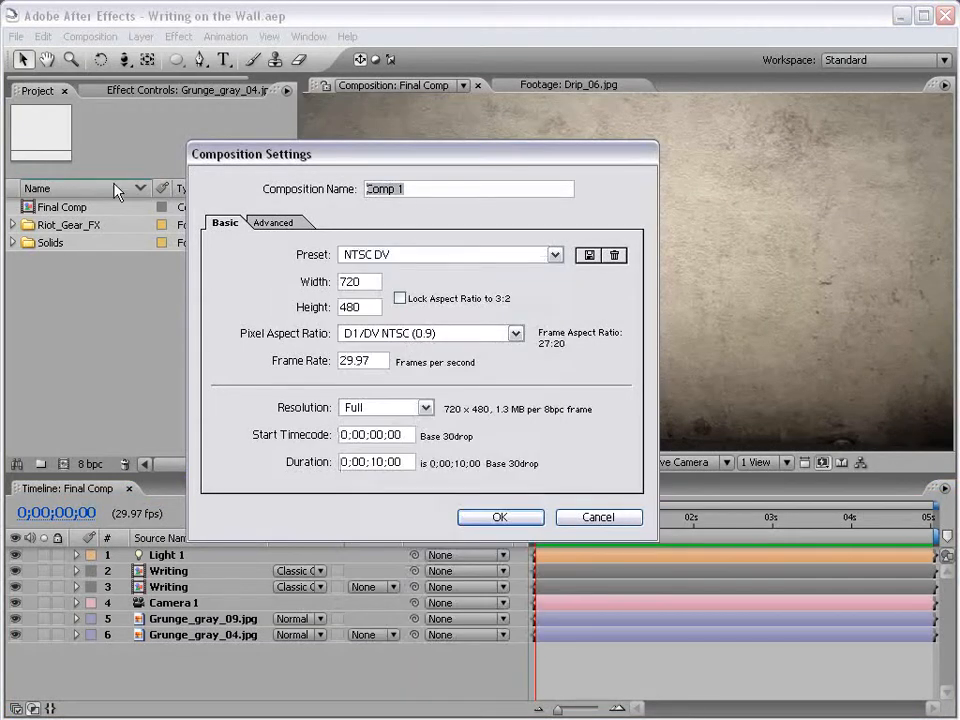
type("Writing")
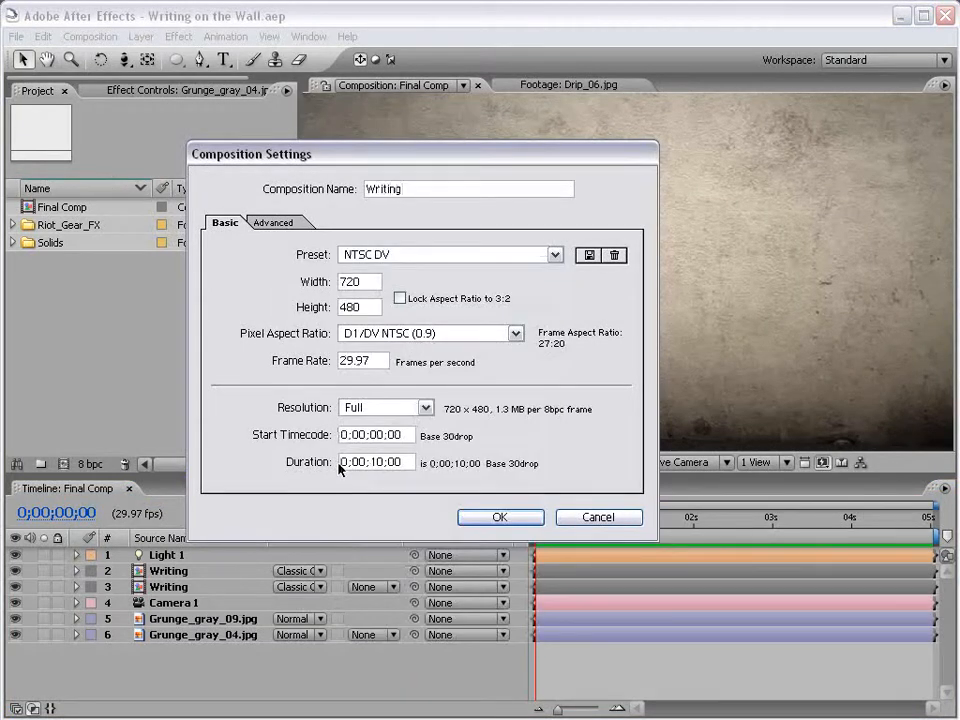
left_click(500, 517)
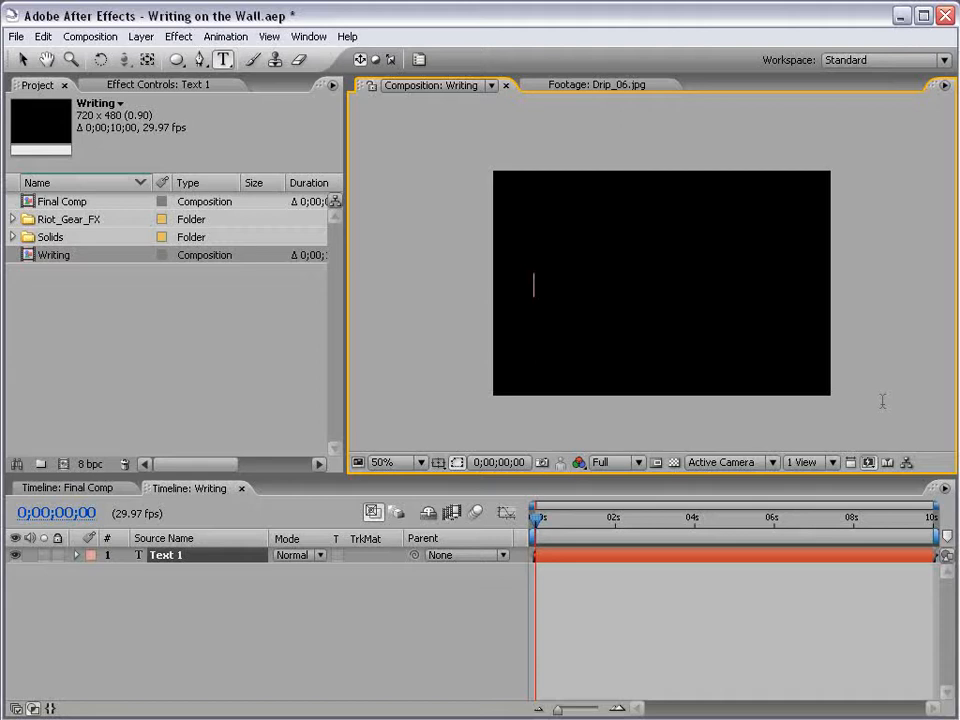
Type 'Andrew' in the TagsXtreme font at 118 px with a red fill
type("An")
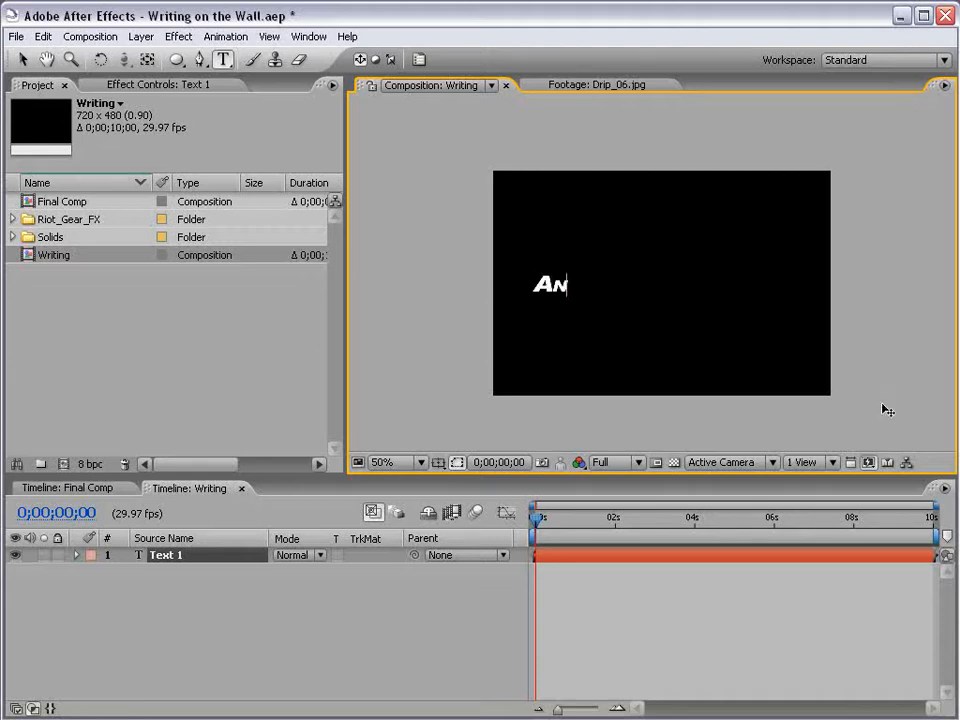
type("drew")
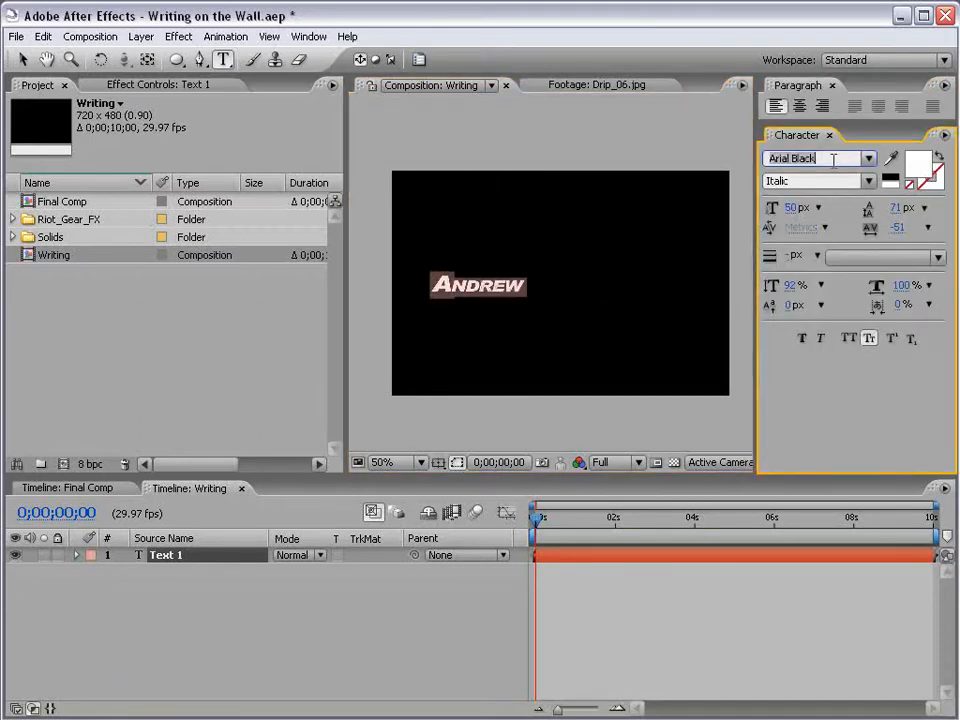
left_click(815, 158)
type("TagsXtreme")
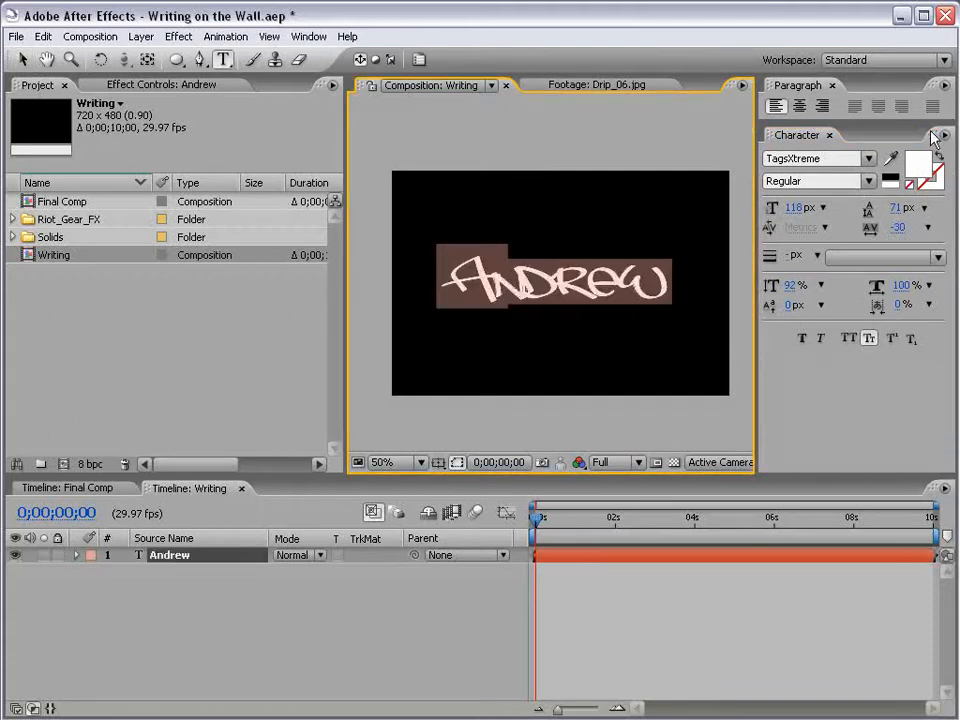
left_click(892, 160)
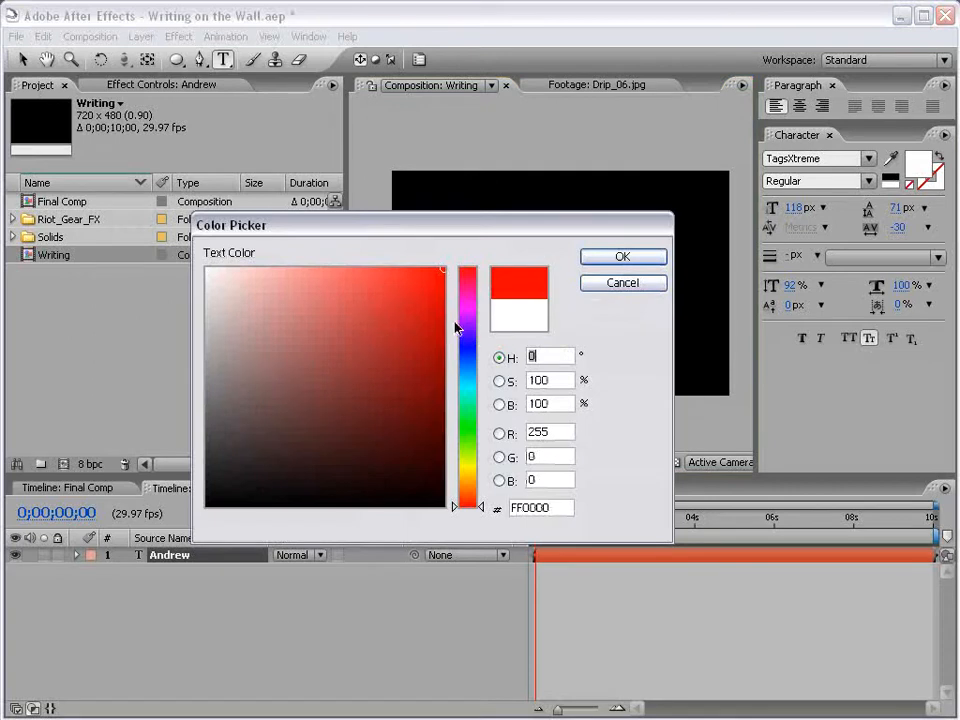
left_click(622, 256)
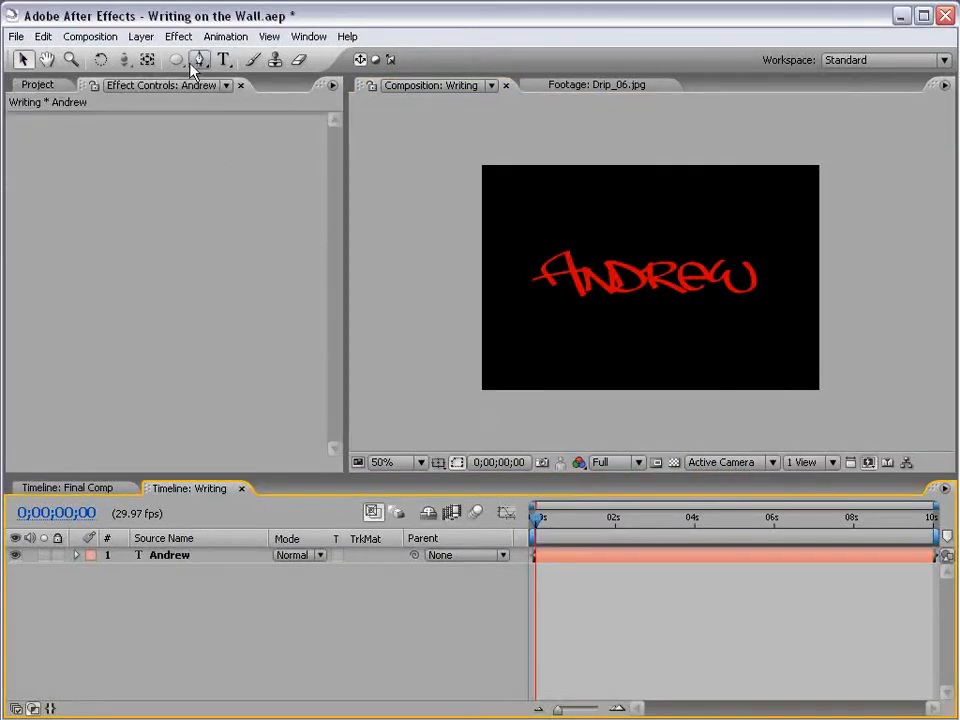
Select the Pen tool with the viewer at 100% to trace Mask 1 along the letters
left_click(396, 462)
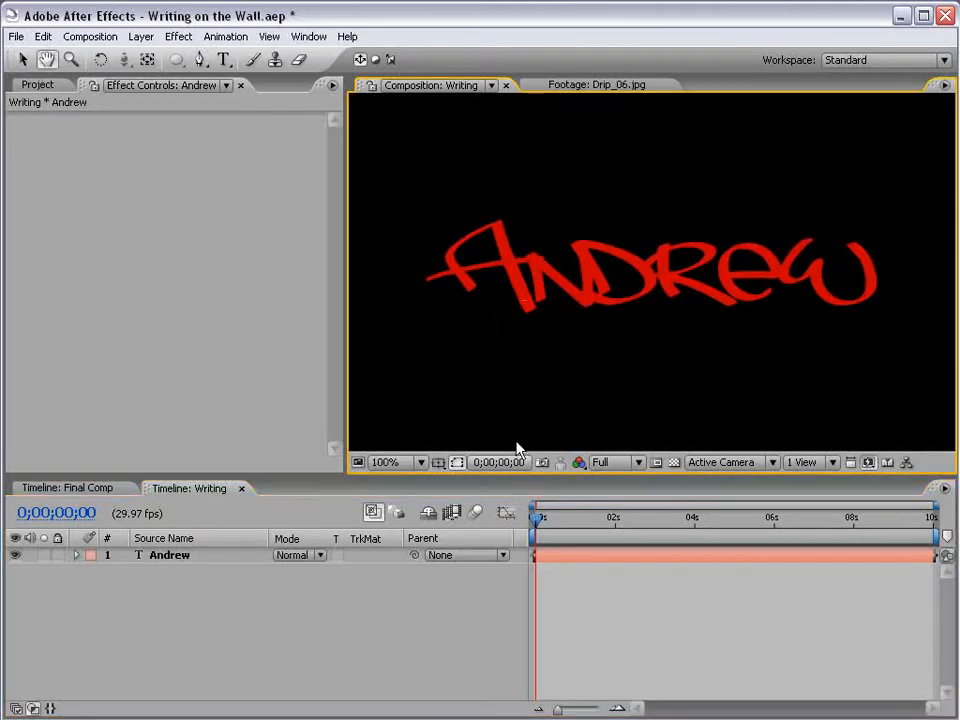
left_click(201, 60)
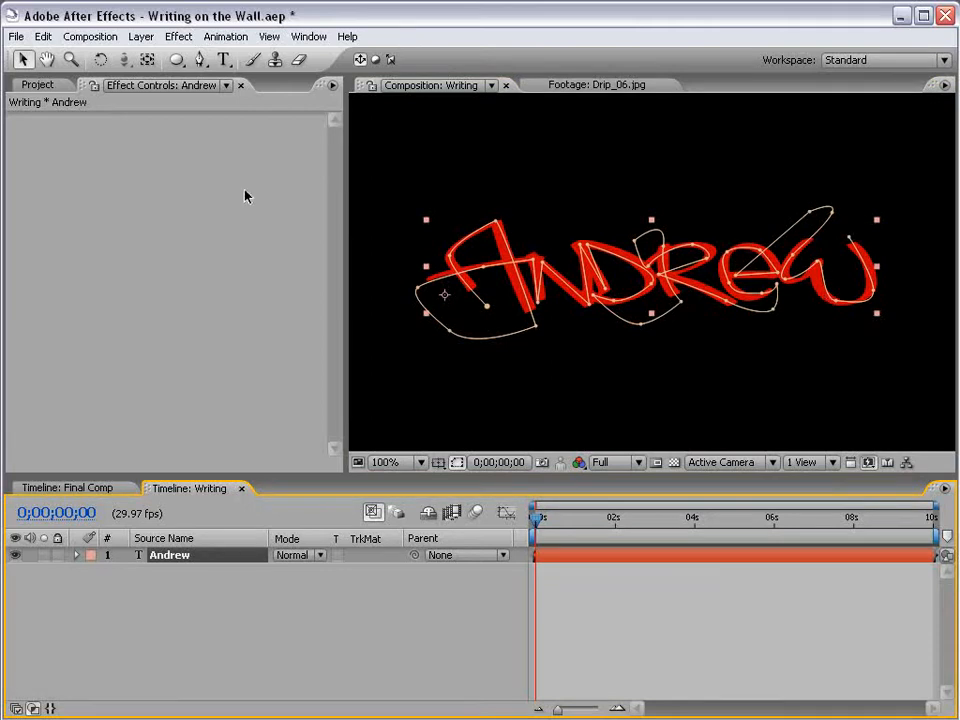
Apply a Stroke effect with the Reveal Original Image paint style
left_click(178, 36)
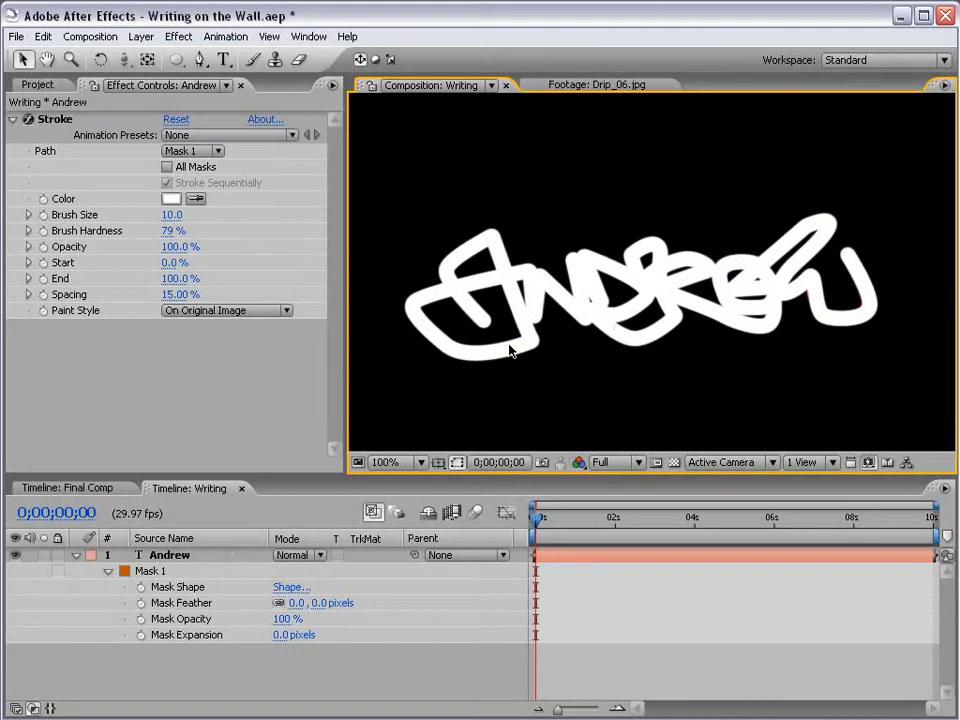
left_click(225, 310)
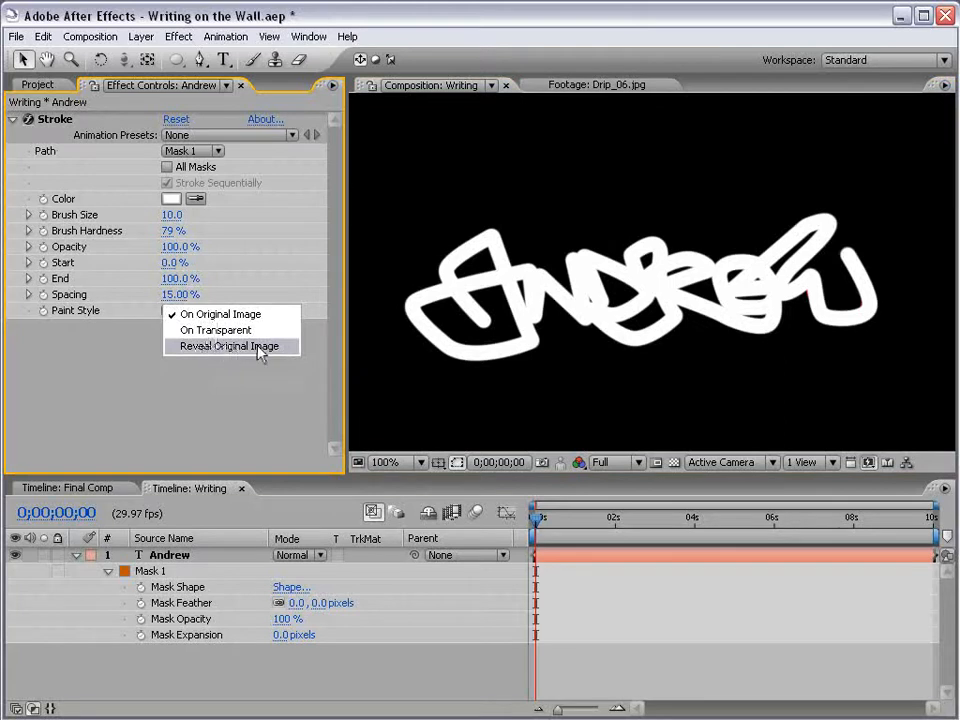
left_click(228, 346)
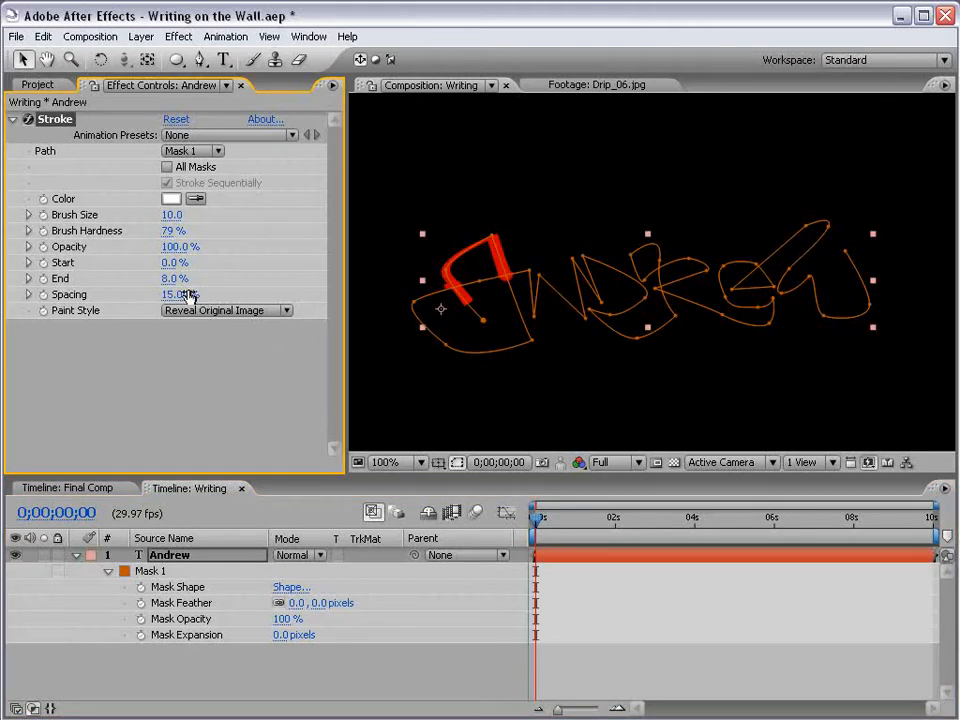
Keyframe Stroke End from 0% to 100% over about two seconds
left_click_drag(175, 294, 200, 294)
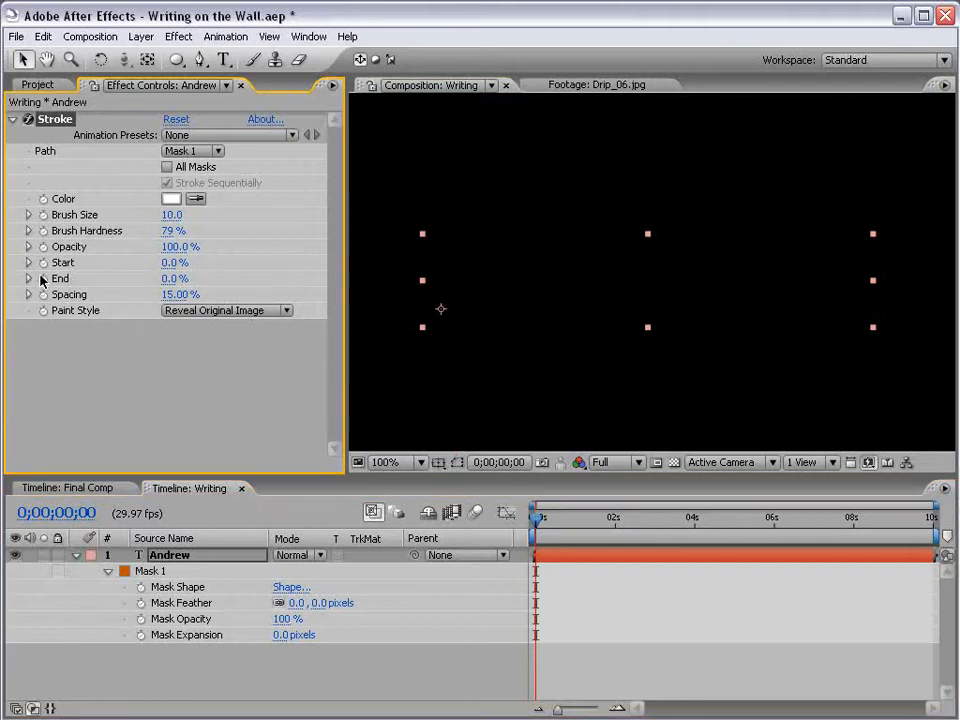
left_click(617, 517)
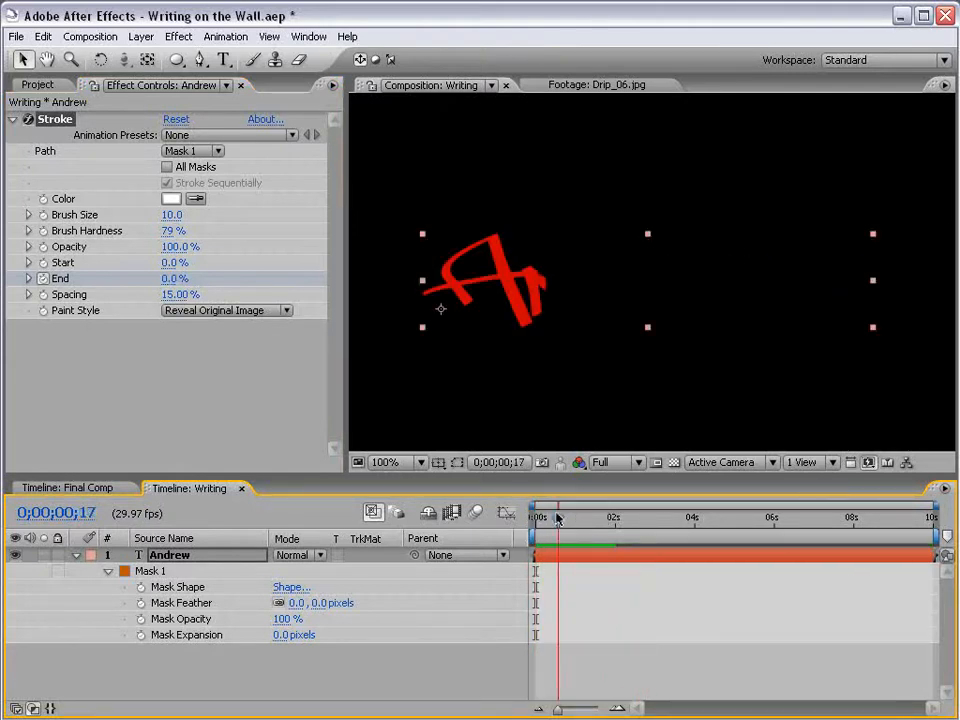
left_click_drag(558, 517, 567, 517)
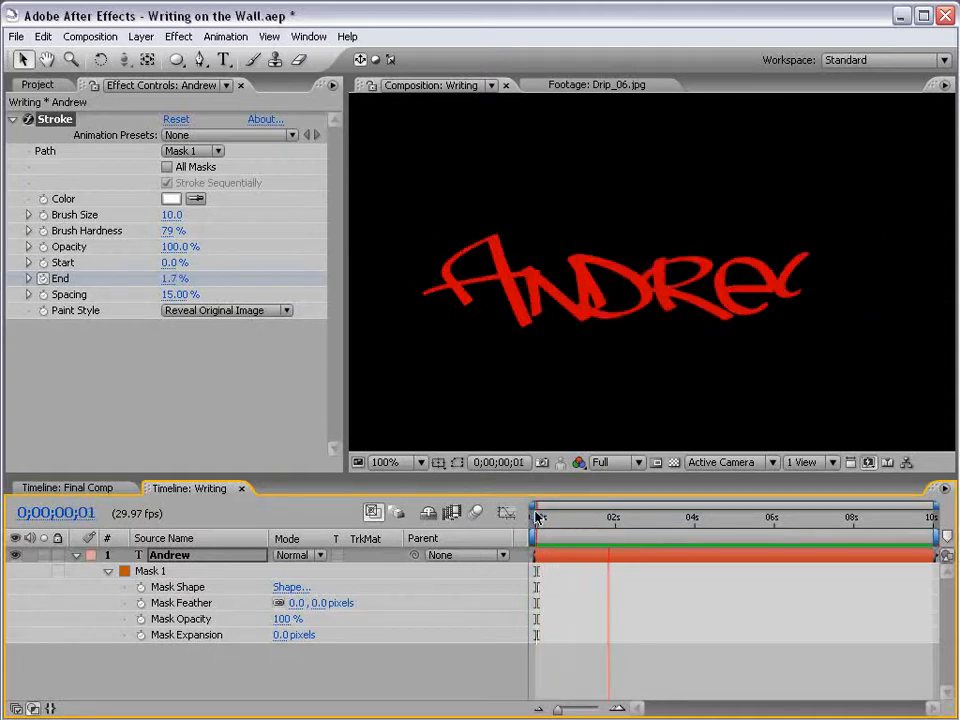
left_click(90, 36)
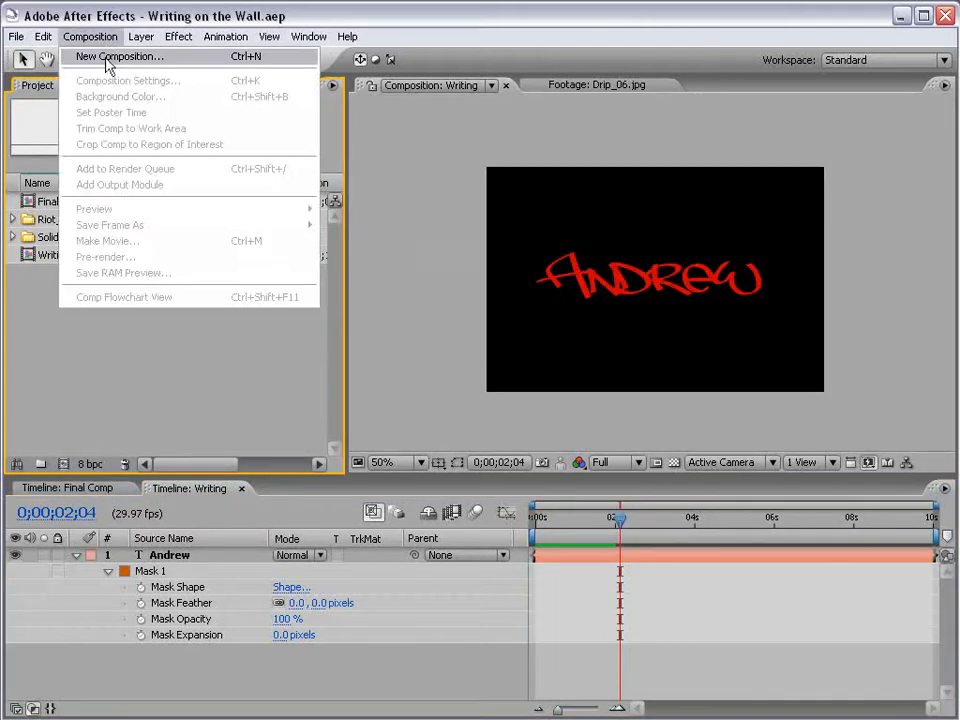
Create 'Render Comp' and add Grunge_gray_04.jpg from Riot_Gear_FX > Grungy_Textures > Grayscale
left_click(118, 56)
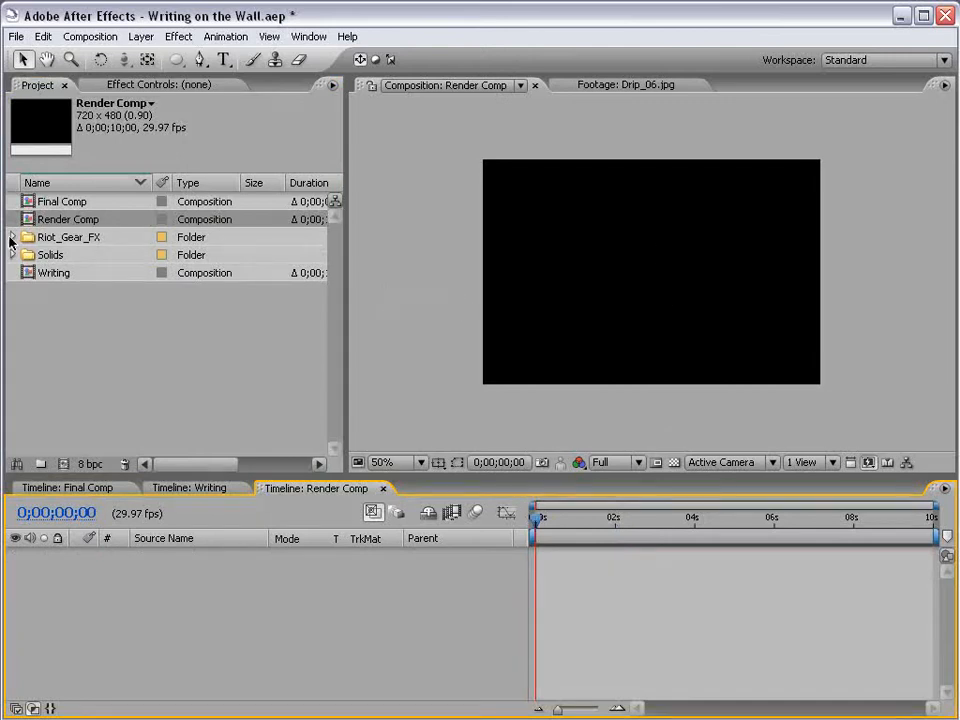
left_click(13, 237)
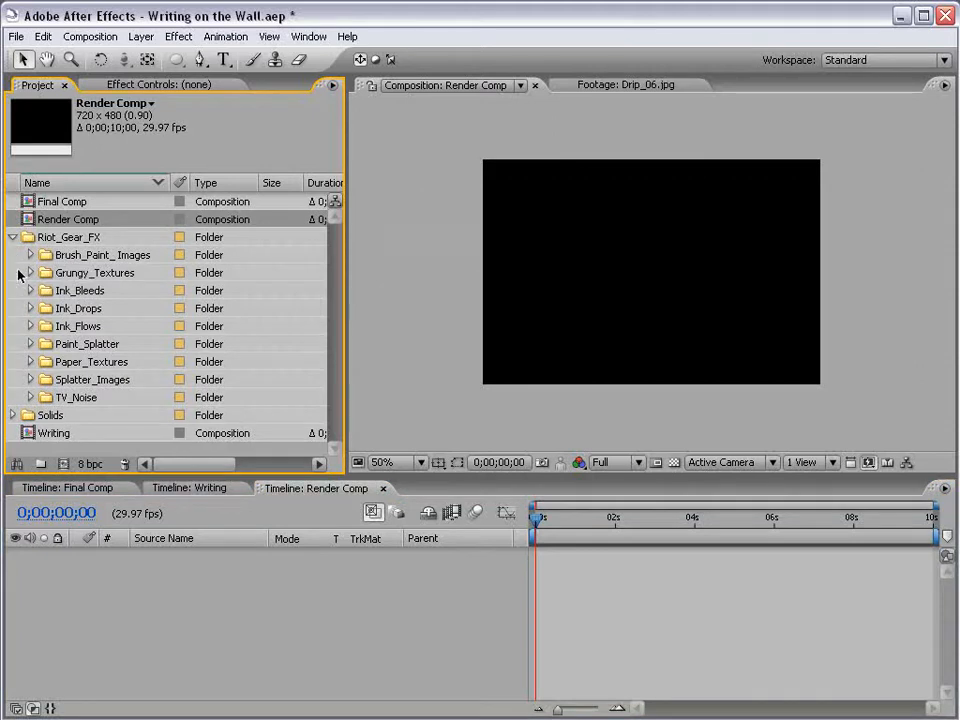
left_click(31, 272)
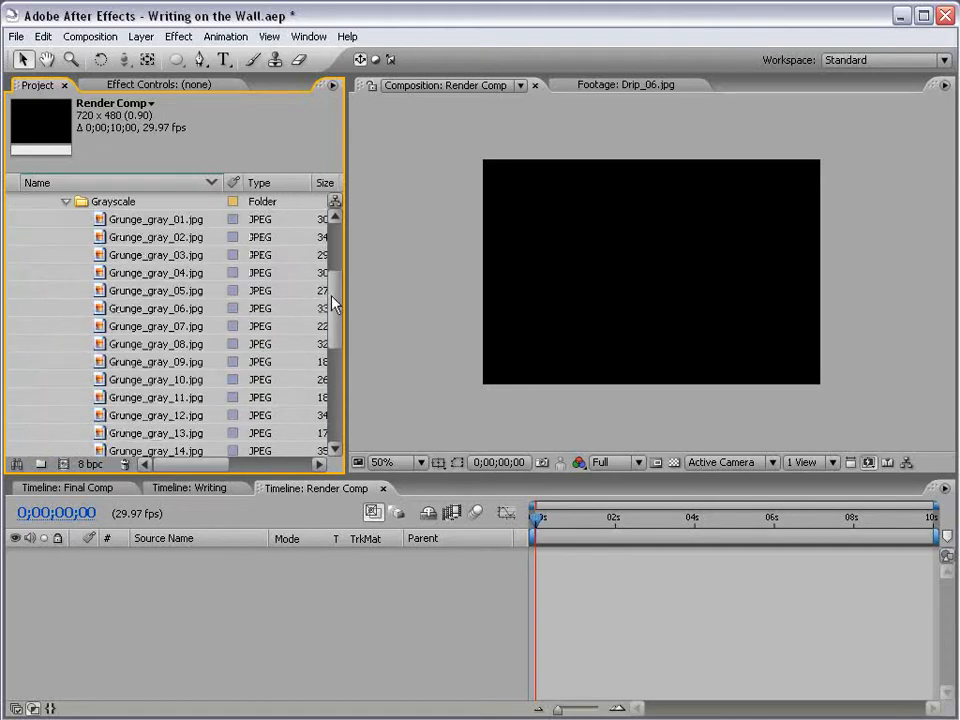
left_click(156, 272)
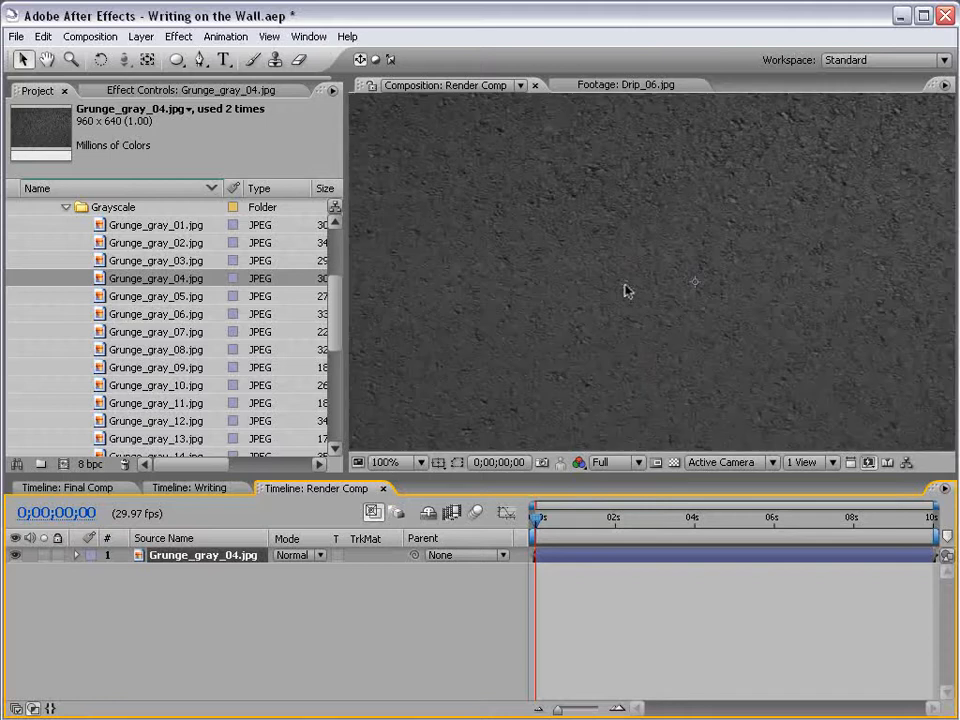
mouse_move(572, 294)
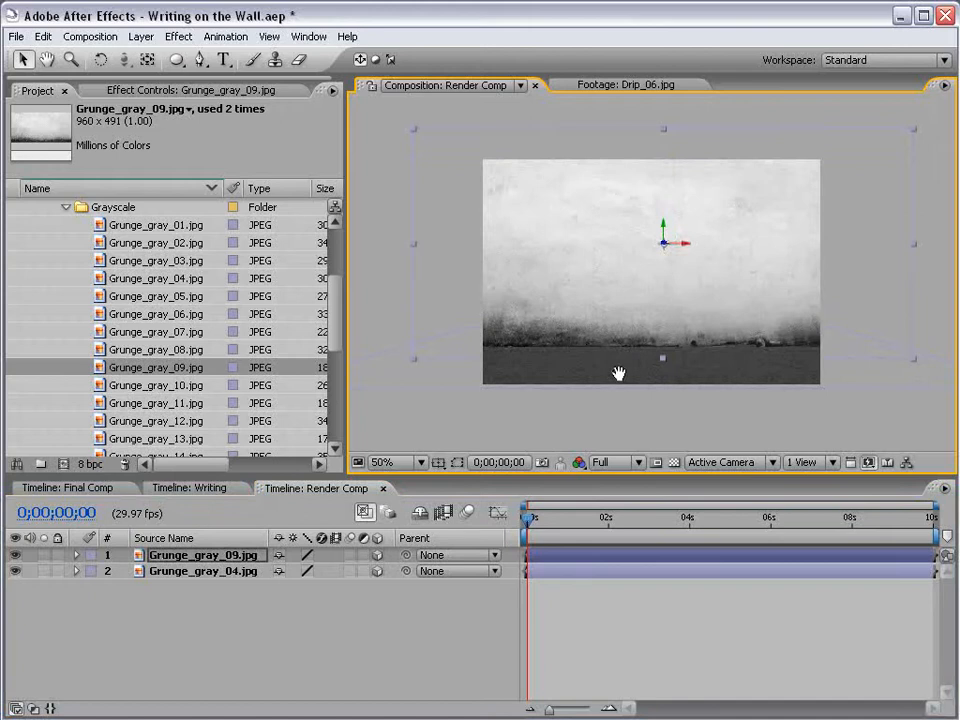
Enable 3D on the Grunge_gray_09 and Grunge_gray_04 wall layers
left_click(383, 462)
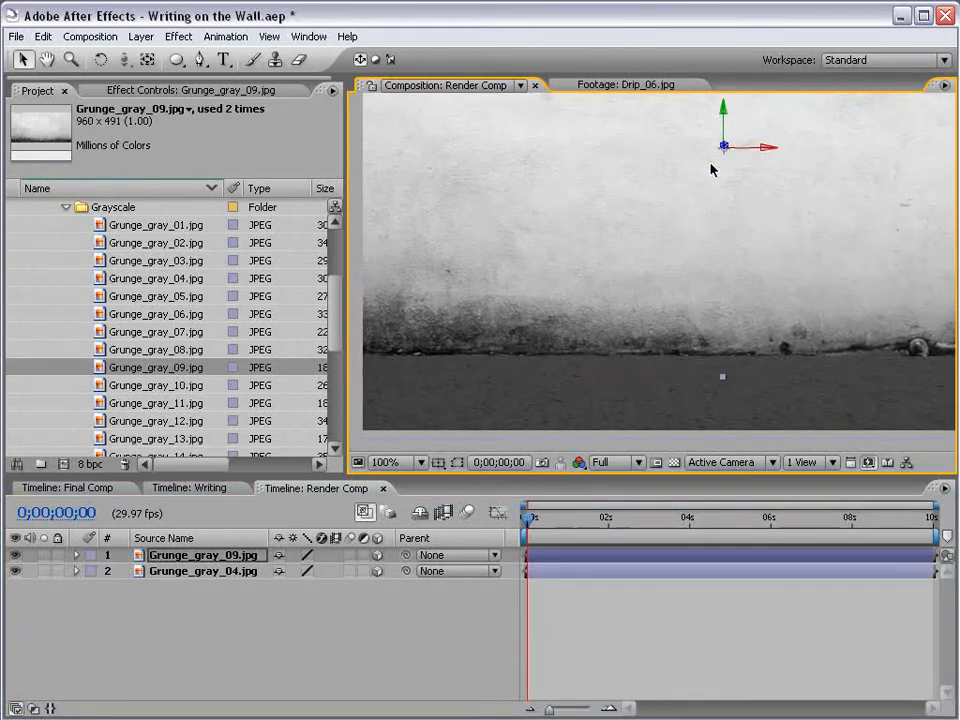
left_click(383, 462)
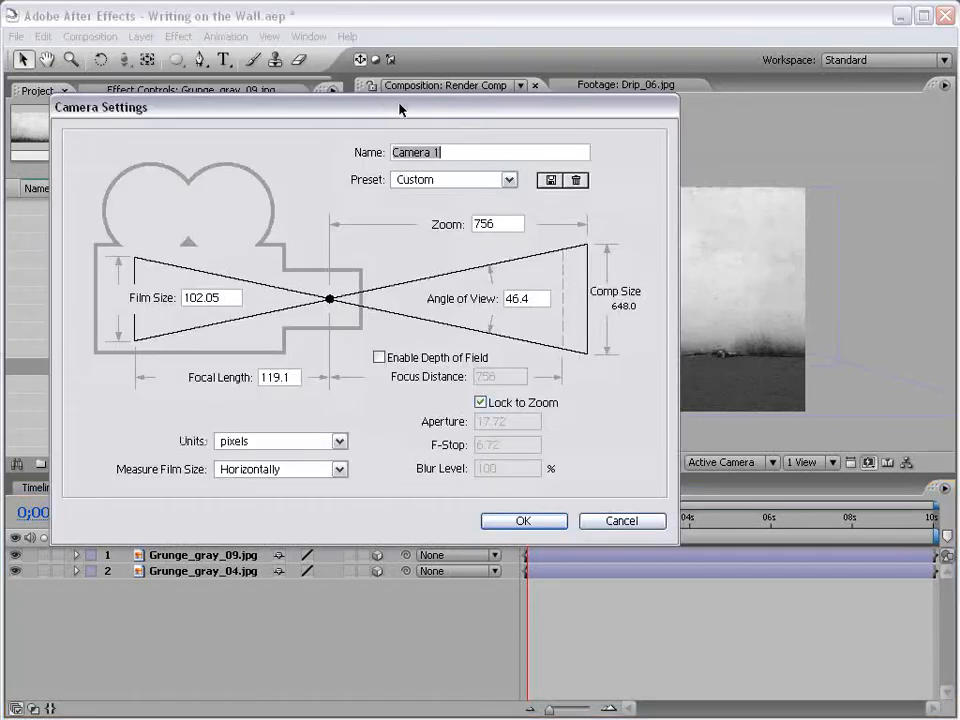
Add Camera 1 using the 35mm preset
left_click(453, 179)
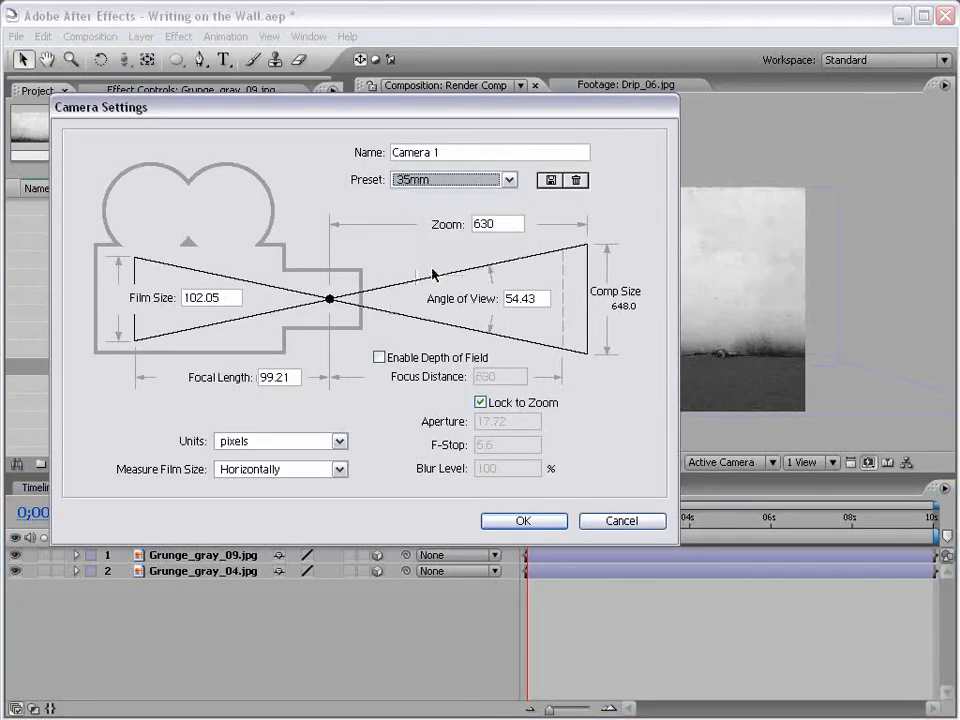
left_click(523, 520)
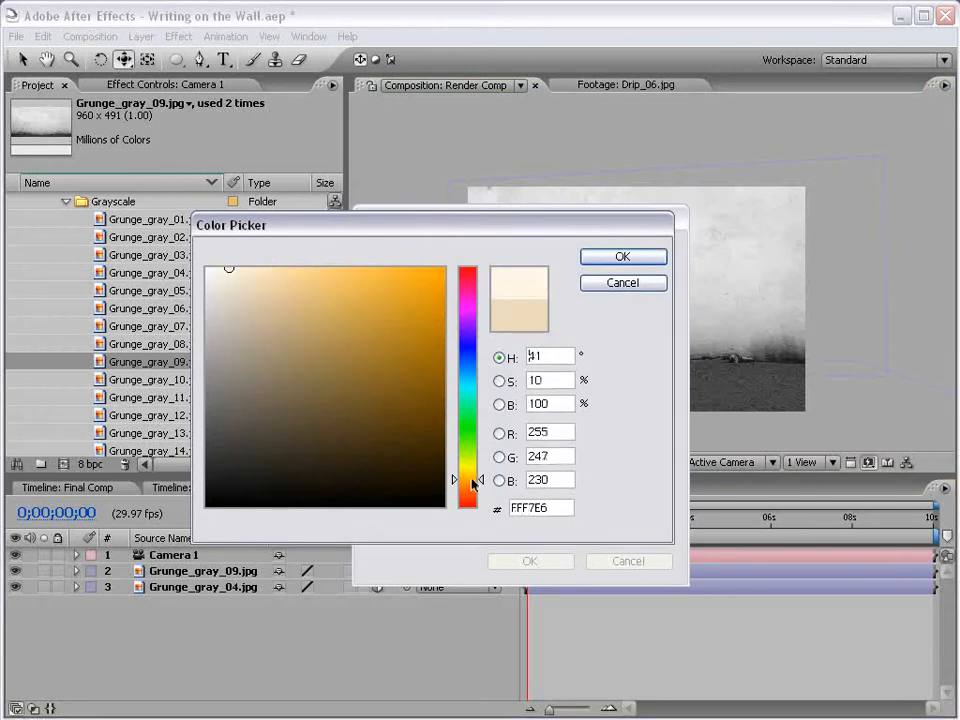
Add a point light coloured FFF7E6 at 125% intensity
left_click(622, 256)
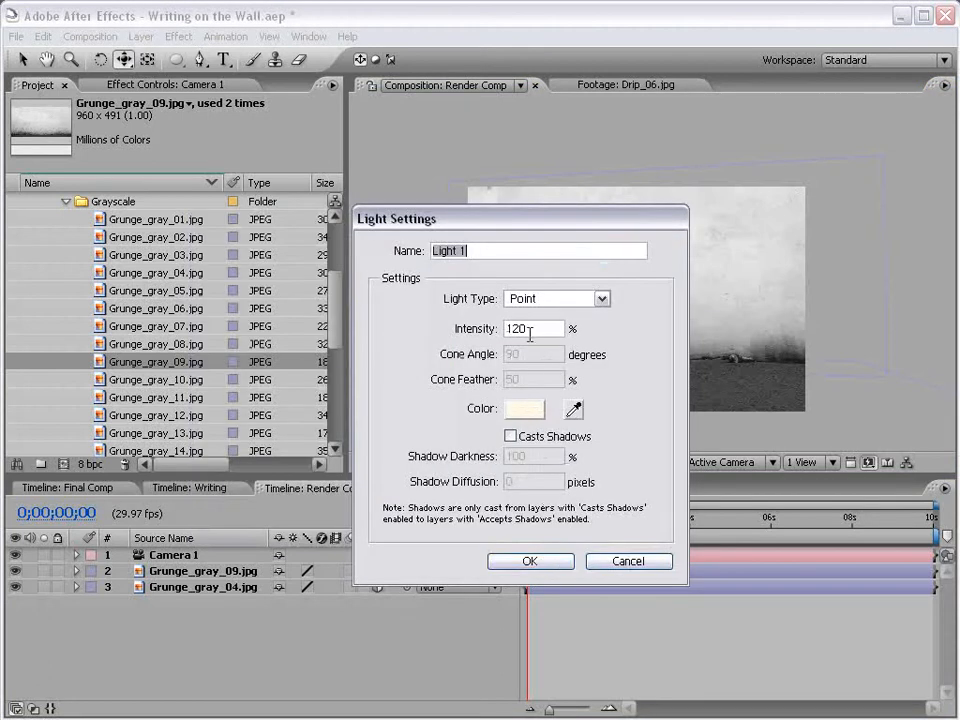
type("125")
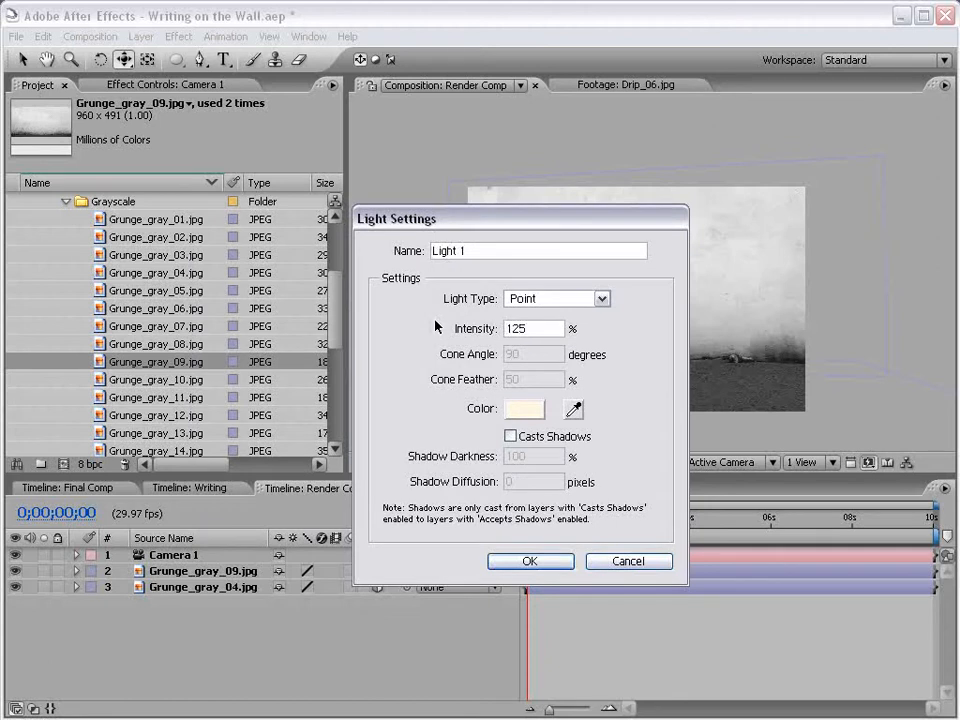
left_click(530, 561)
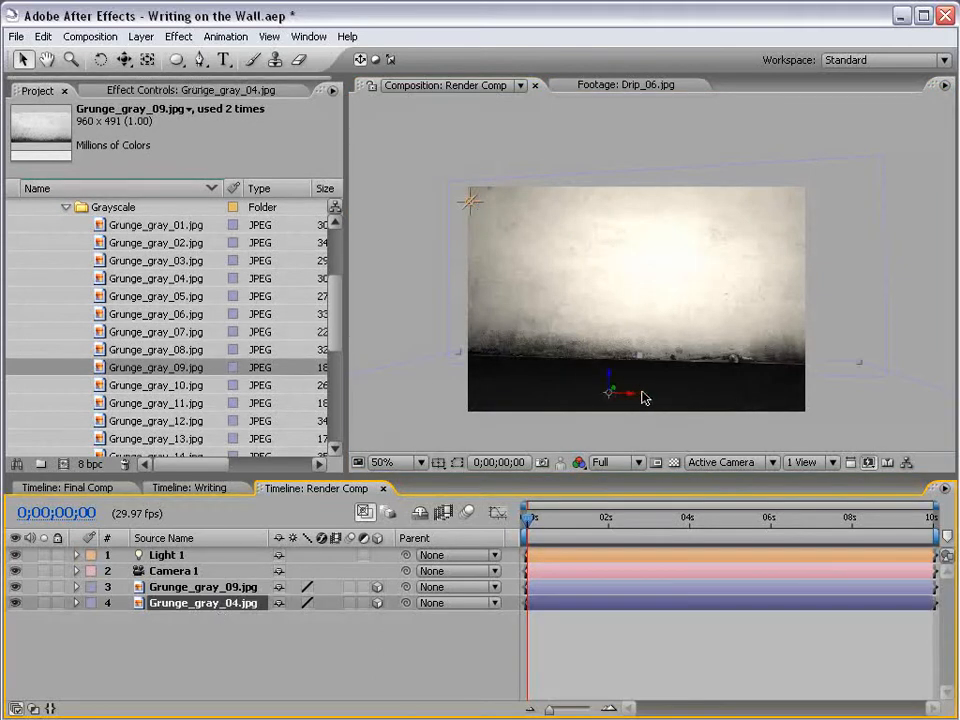
left_click(178, 36)
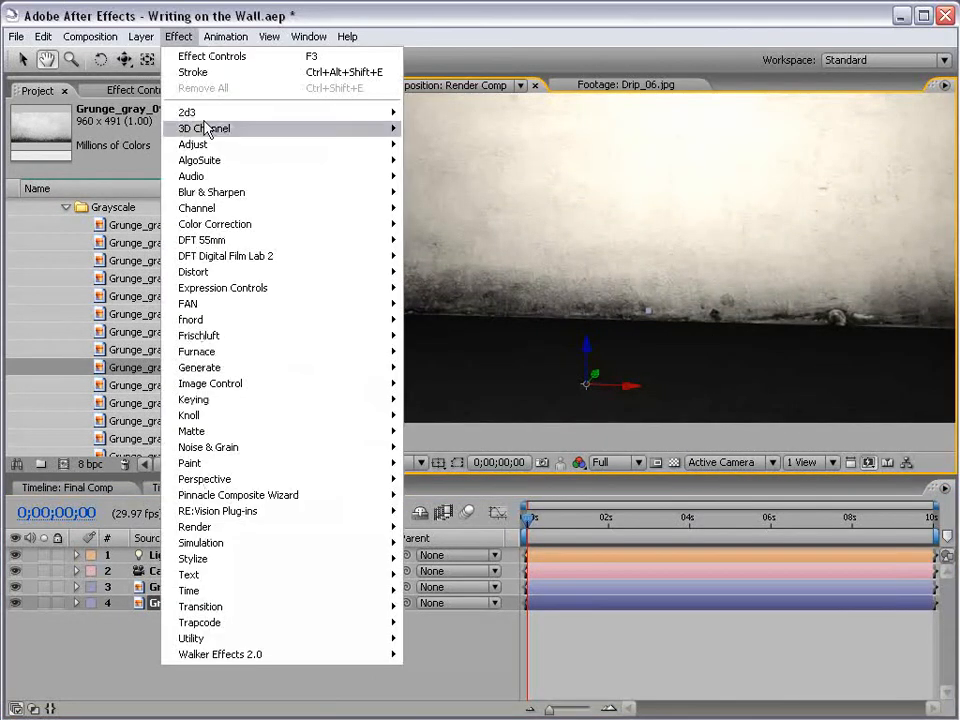
Apply Curves to Grunge_gray_04, bending the RGB curve upward to brighten it
left_click(214, 224)
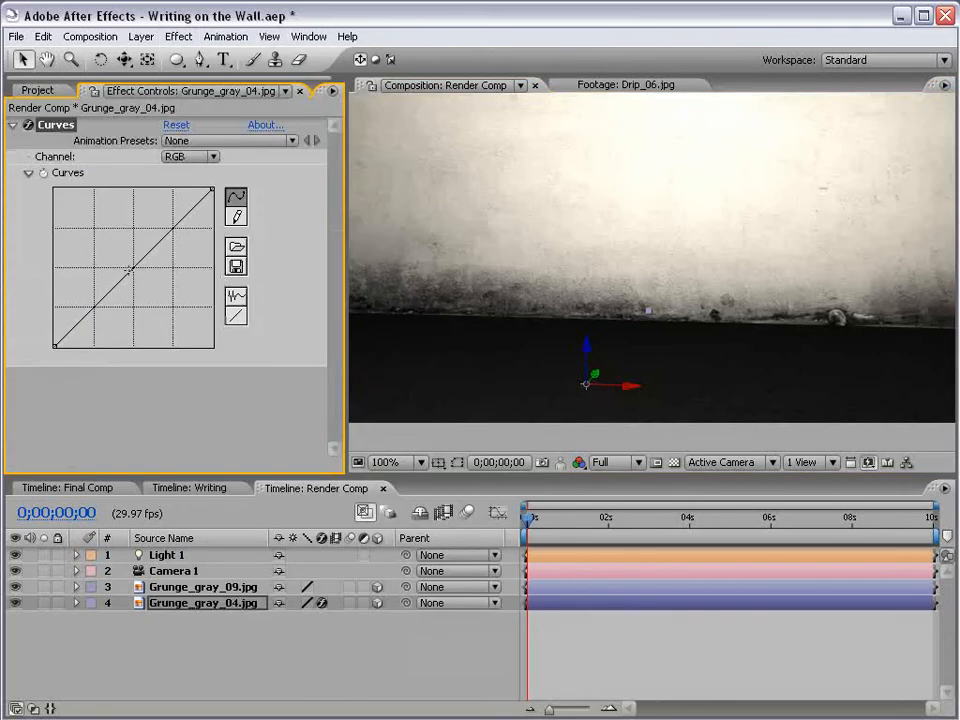
left_click_drag(130, 270, 105, 243)
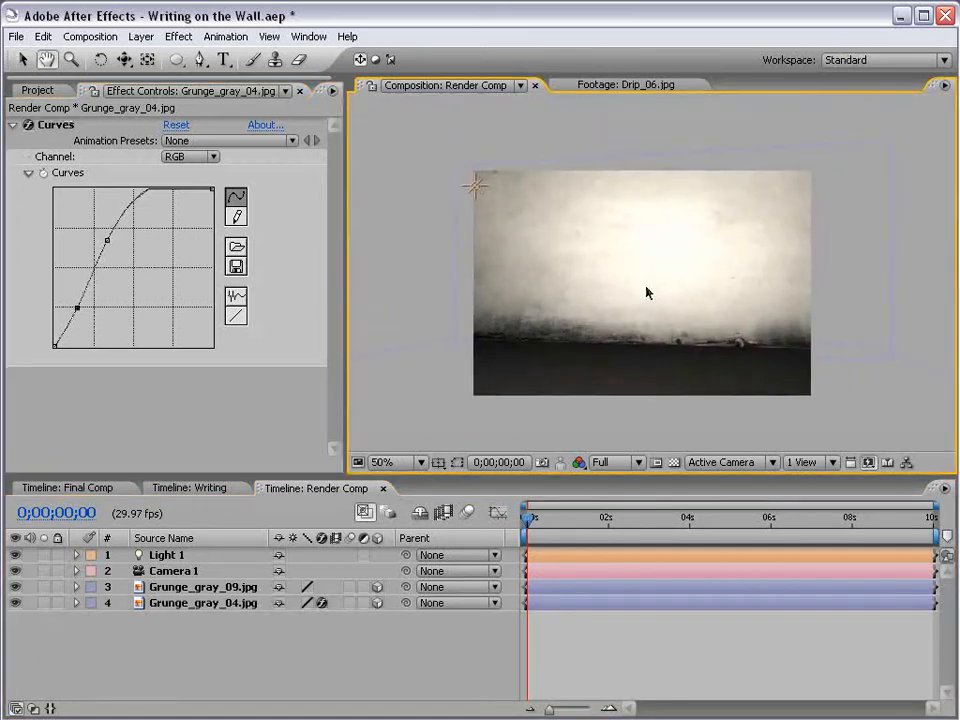
left_click(37, 90)
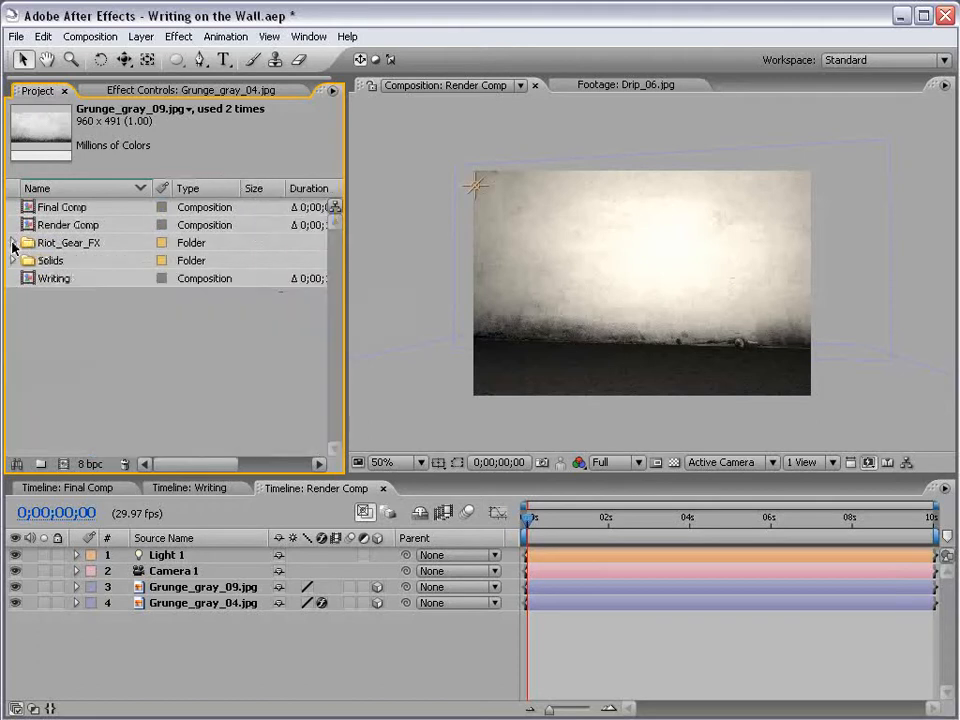
left_click(53, 278)
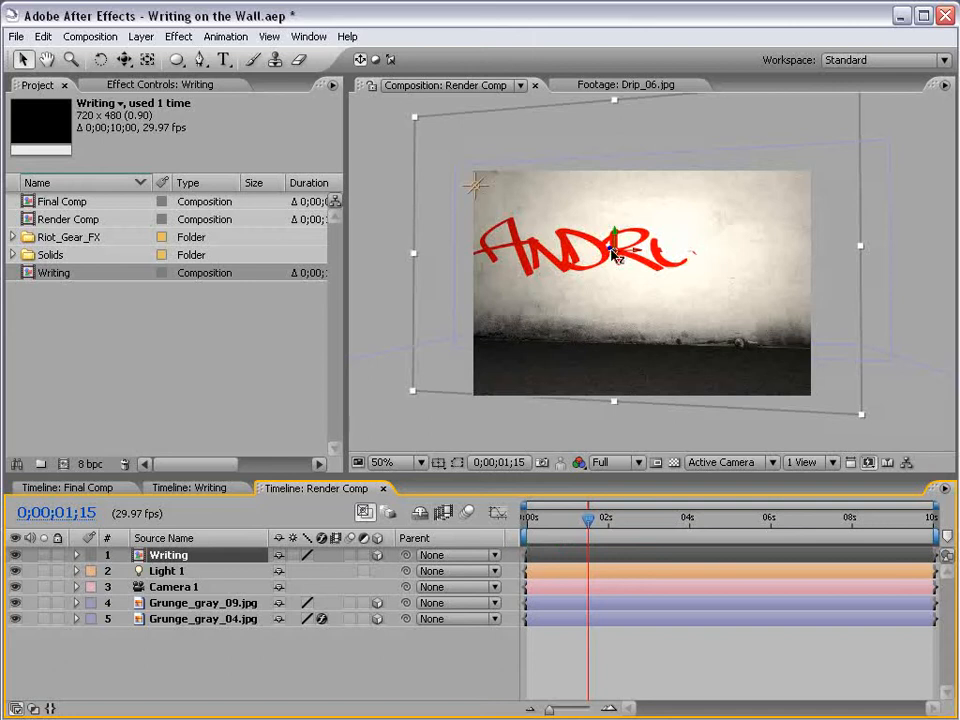
Copy Grunge_gray_09's Position values and paste them onto the Writing layer
left_click(204, 602)
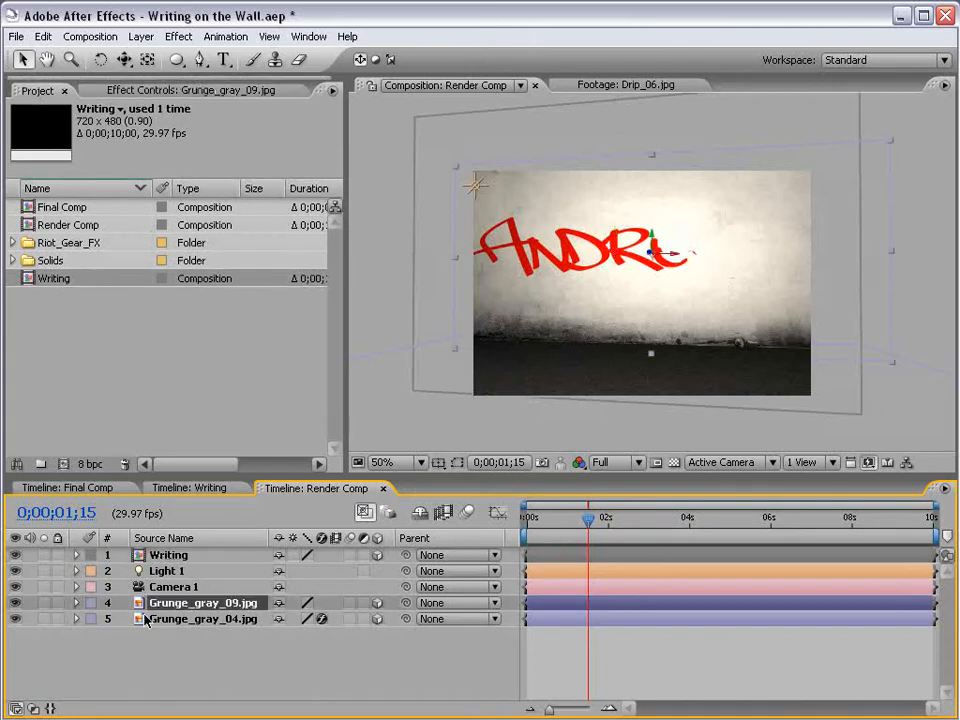
left_click(75, 602)
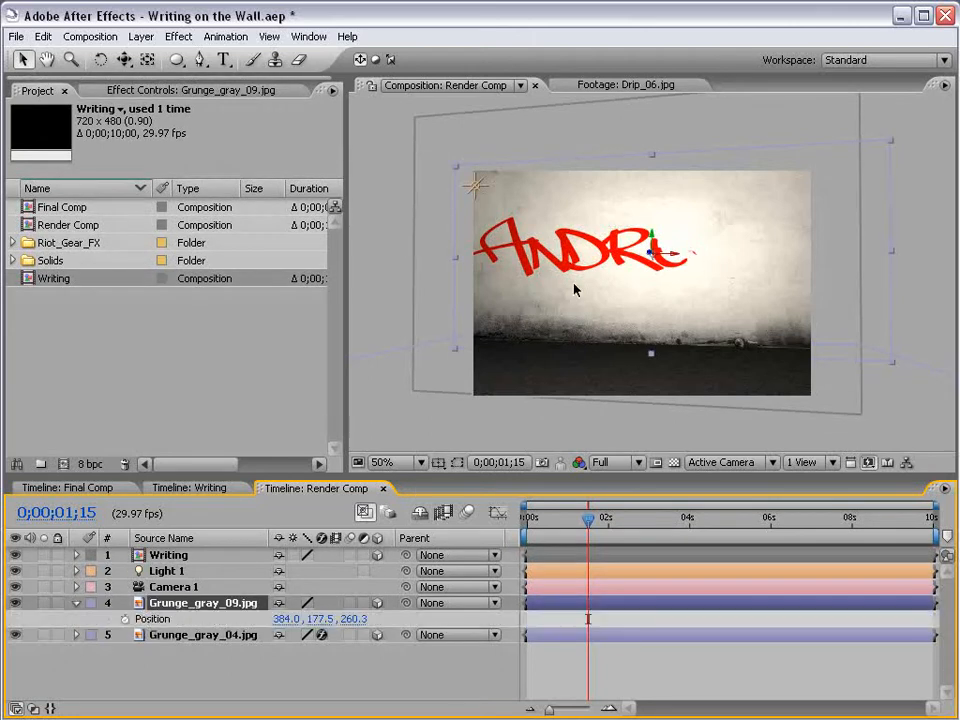
left_click(153, 618)
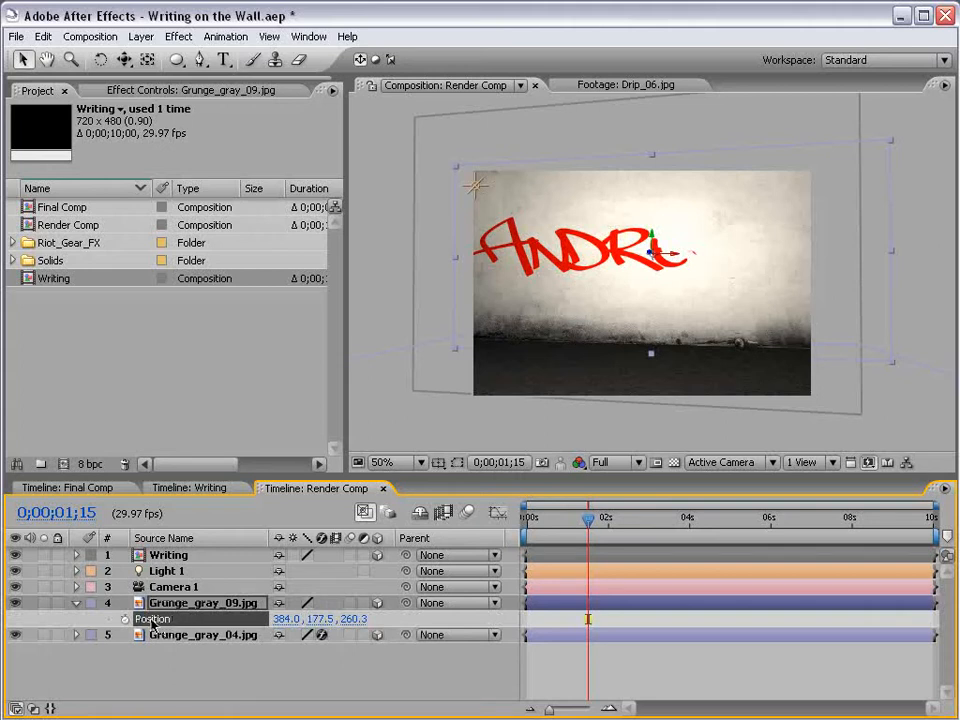
left_click(43, 37)
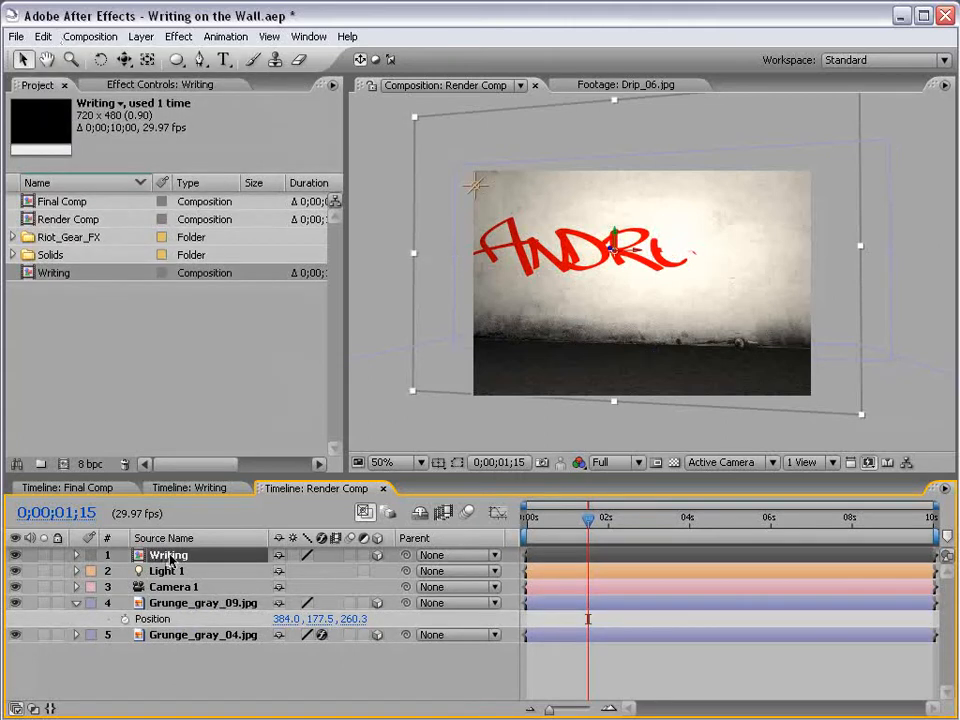
left_click(75, 555)
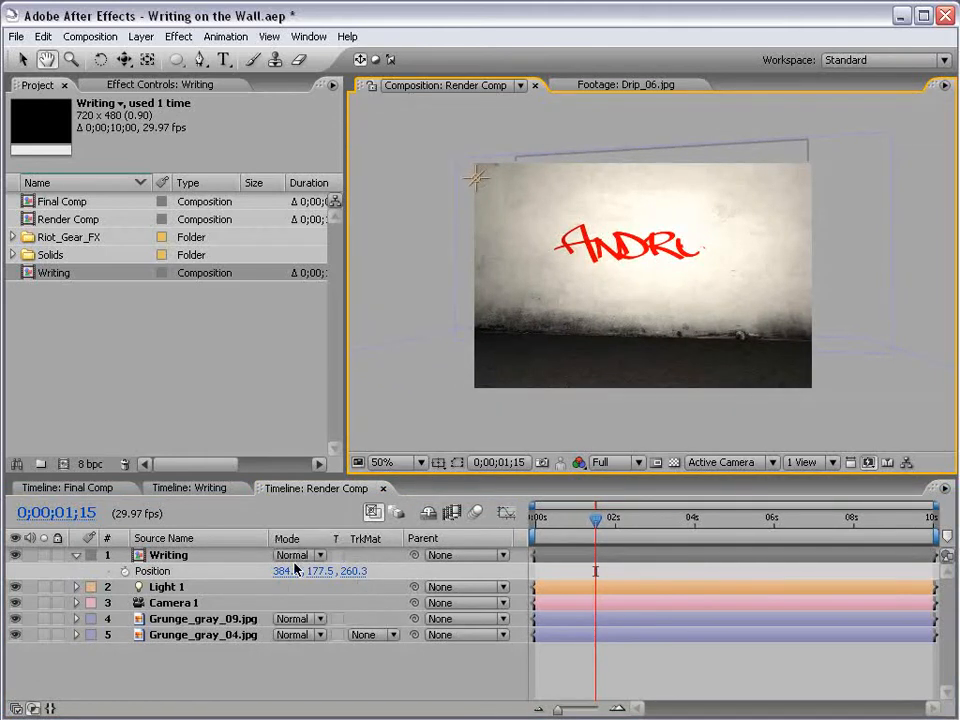
left_click(297, 555)
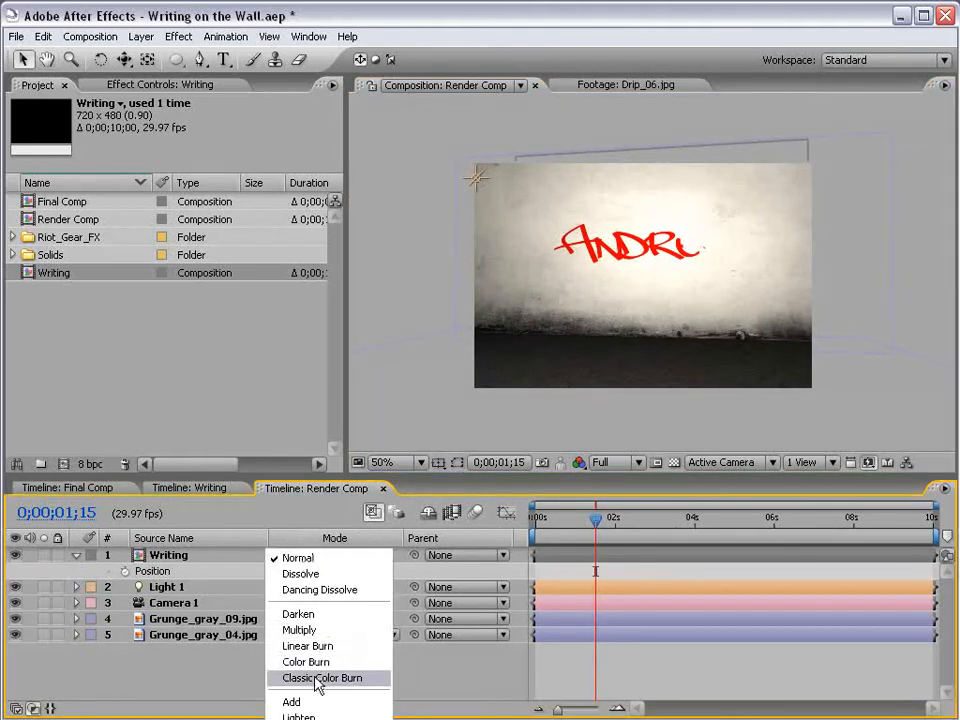
Set Writing's blend mode to Classic Color Burn and dim Light 1 intensity to 98%
left_click(322, 678)
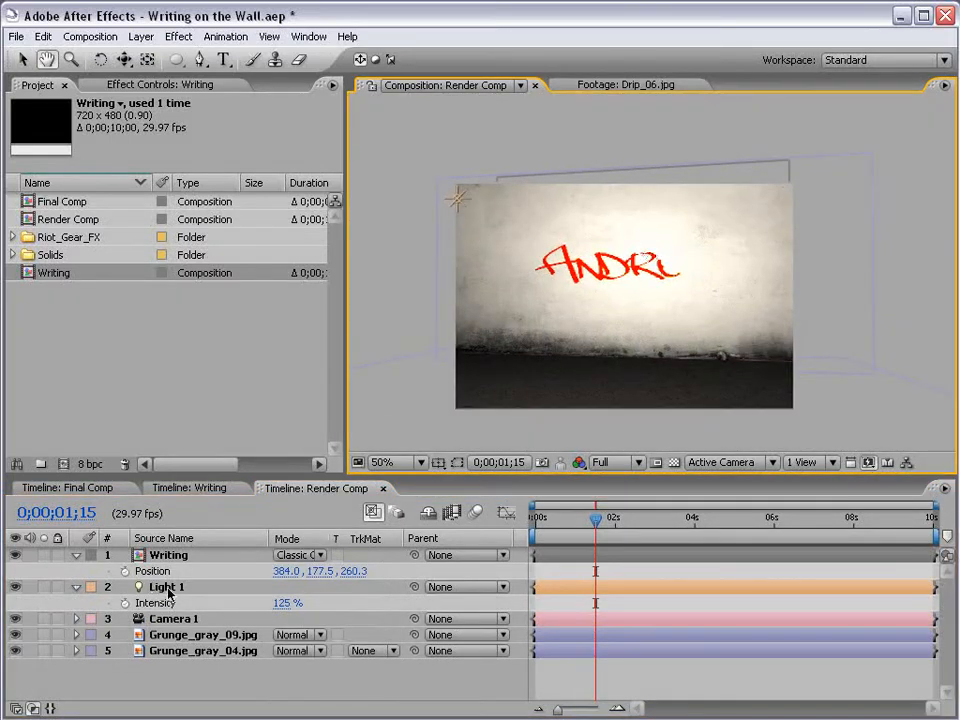
left_click(166, 586)
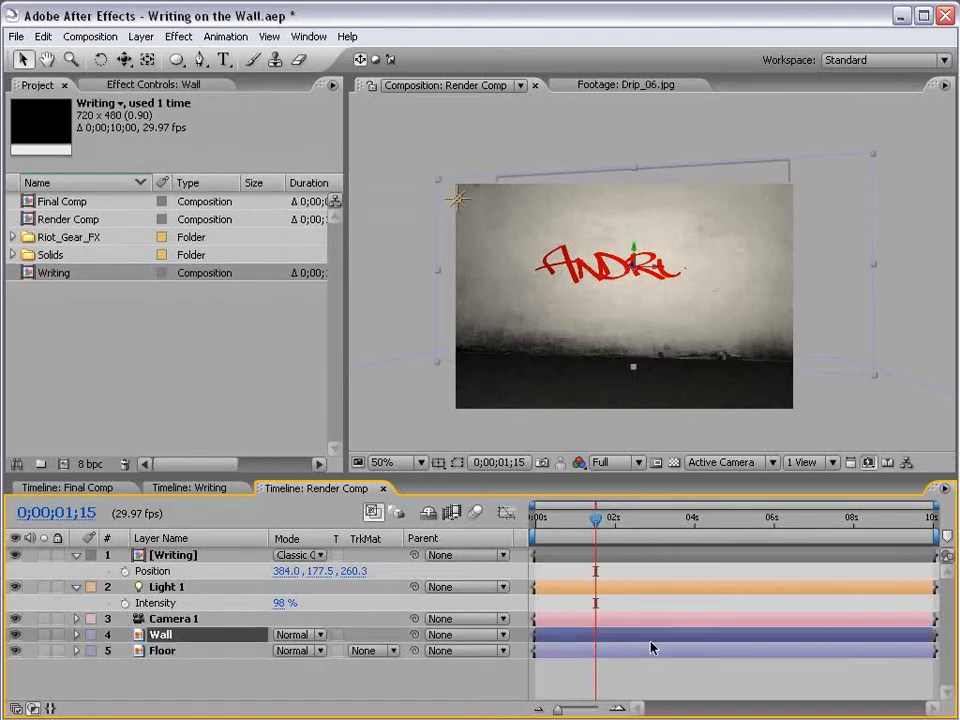
left_click(178, 36)
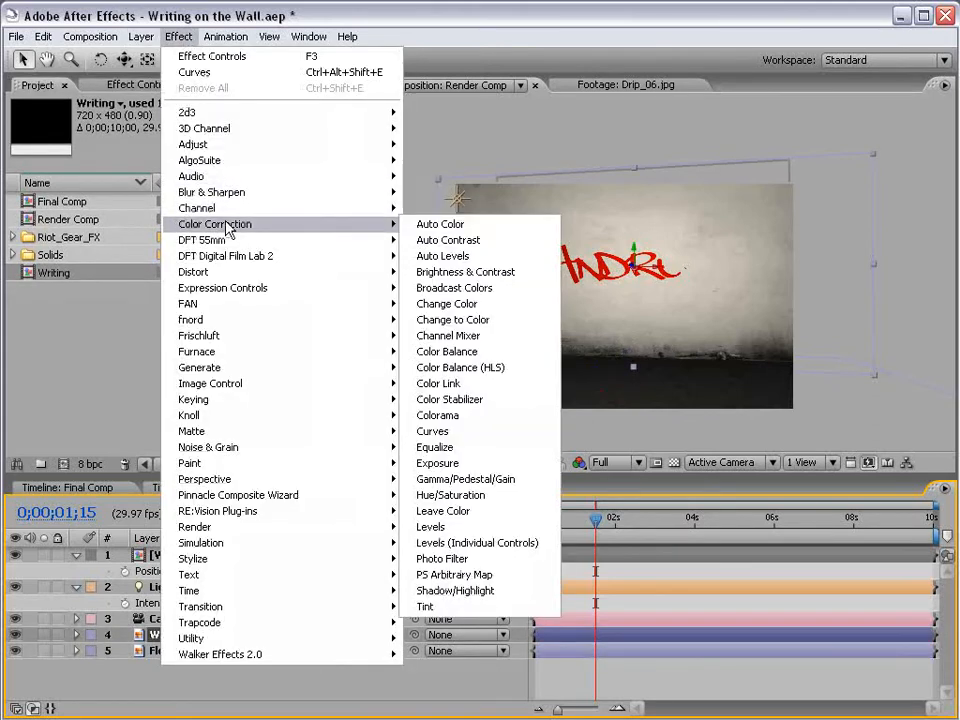
Apply a Curves adjustment to the Wall layer to darken it
left_click(430, 431)
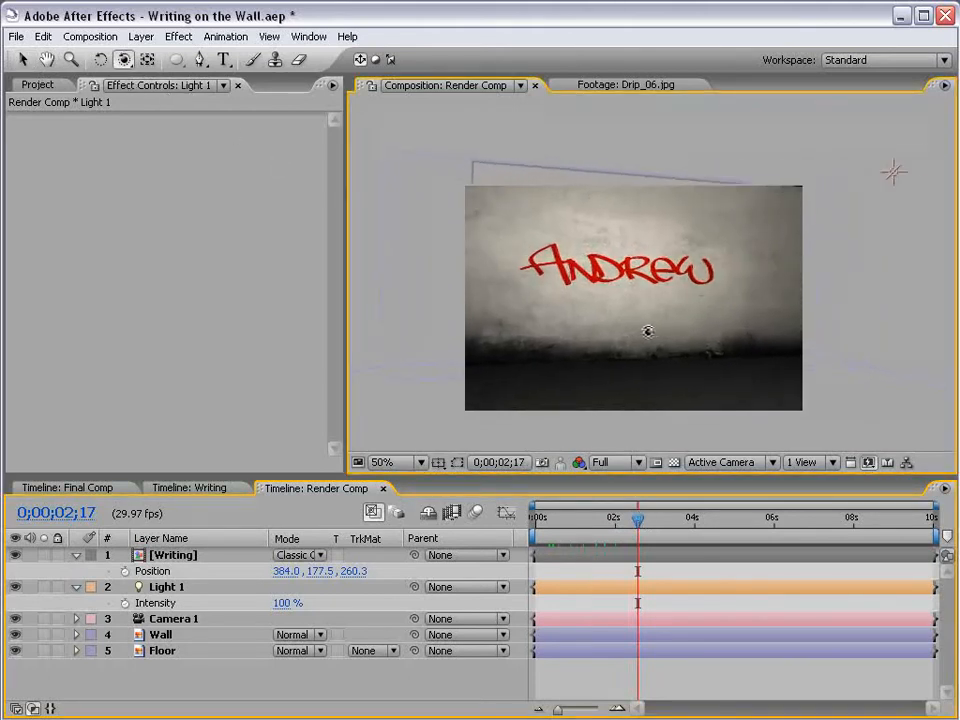
Select Camera 1 and reveal its Position and Point of Interest properties
left_click(173, 618)
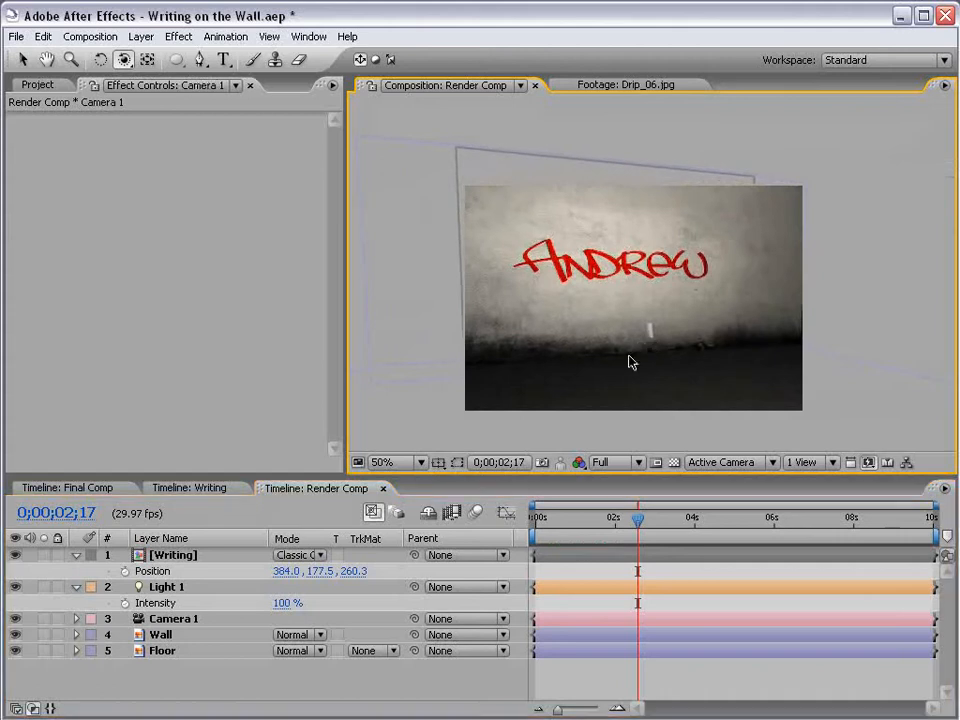
left_click(75, 618)
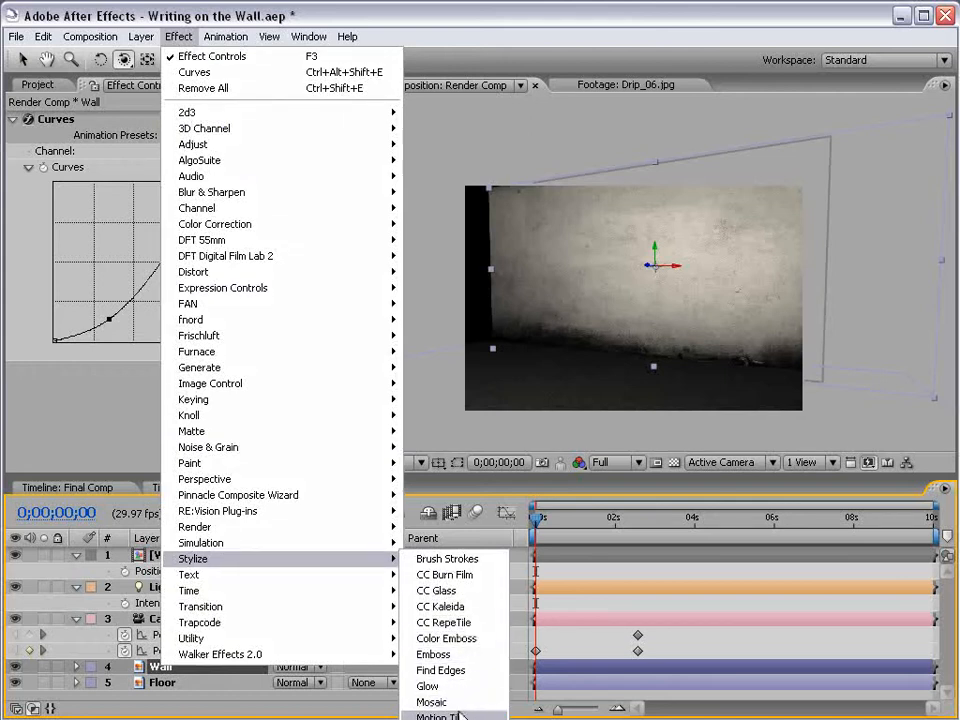
Apply Motion Tile to the Wall layer and enable Mirror Edges
left_click(448, 715)
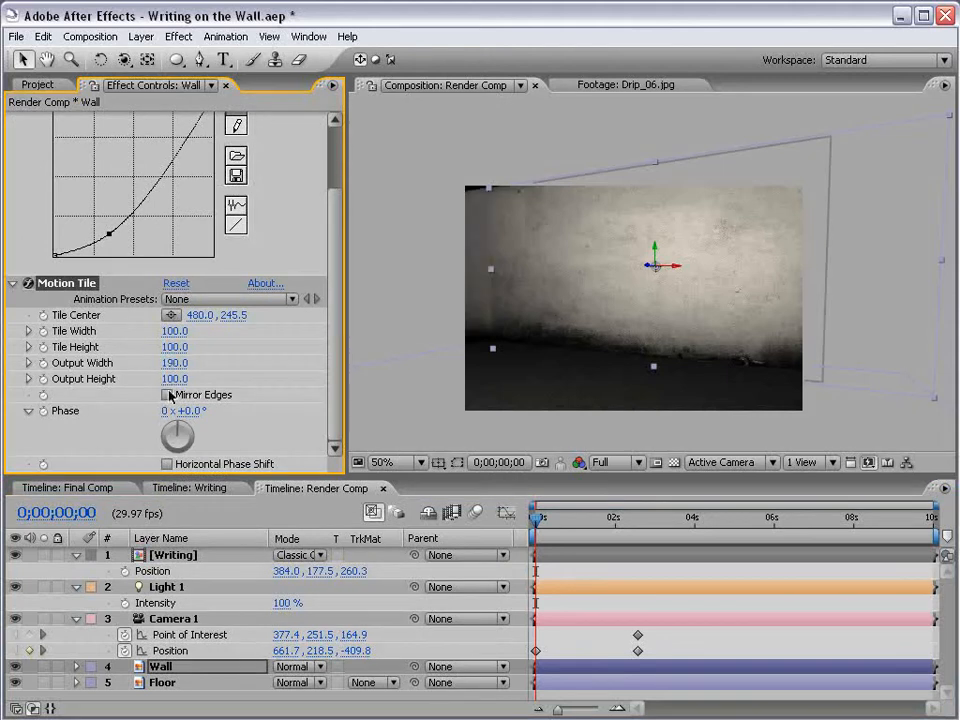
left_click(167, 394)
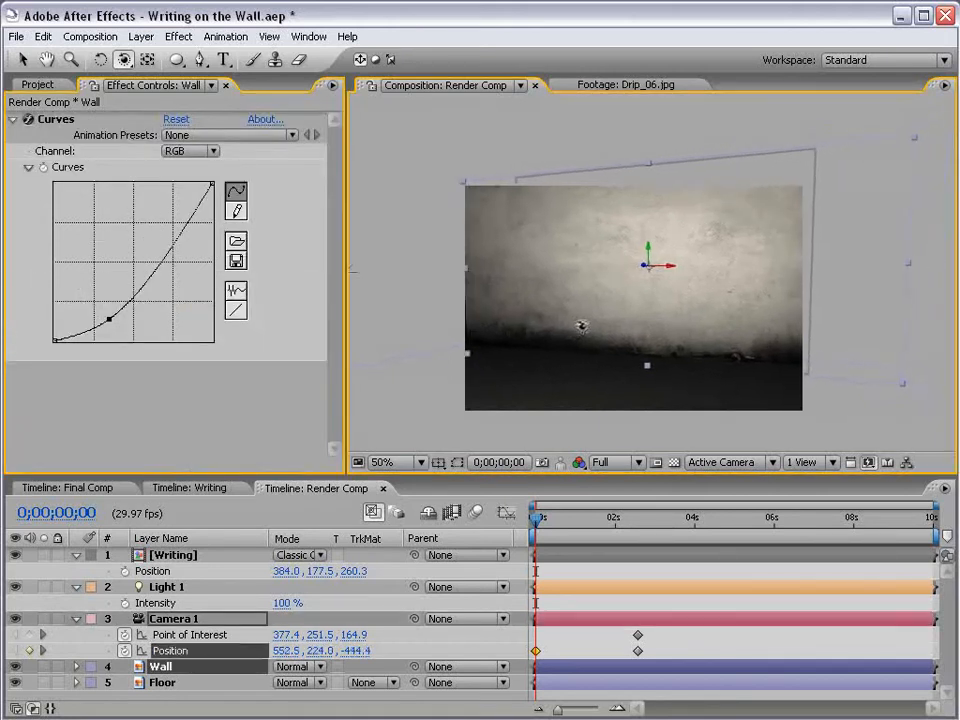
Scrub Camera 1's position to reframe, and drag the Andrew writing lower on the wall
left_click_drag(540, 517, 588, 517)
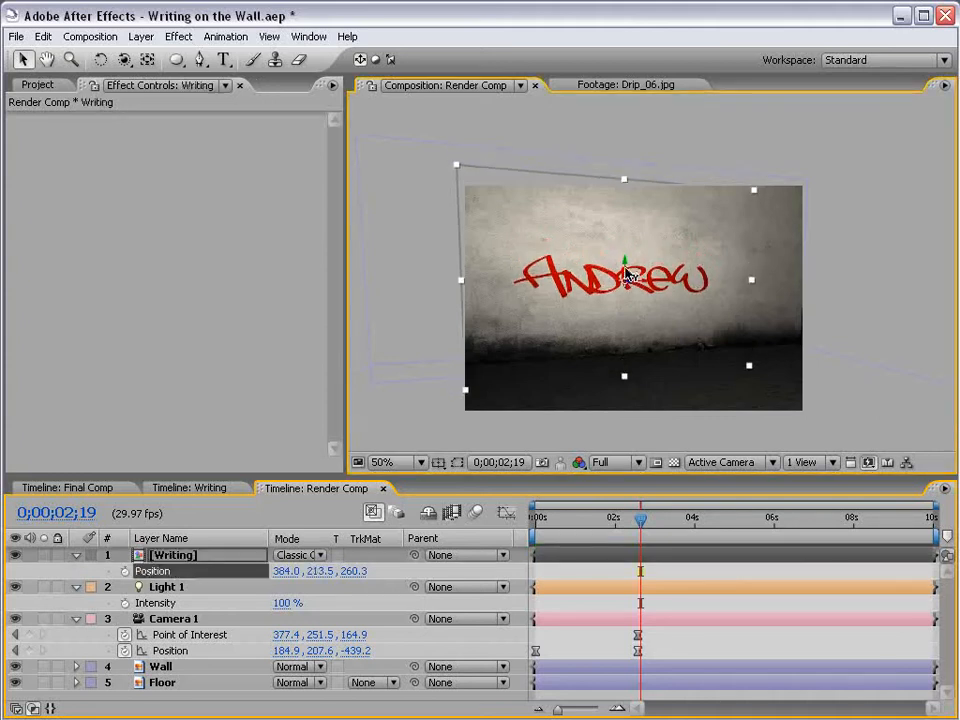
left_click_drag(625, 278, 645, 275)
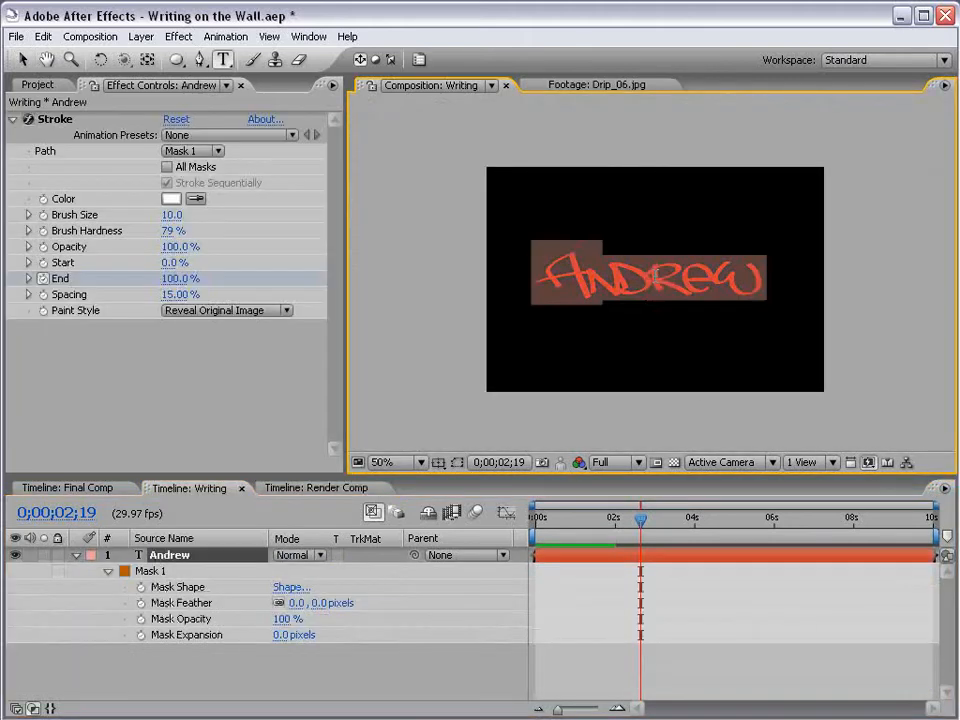
Set the Andrew text colour to dark red CB0000 and view Final Comp
left_click(918, 162)
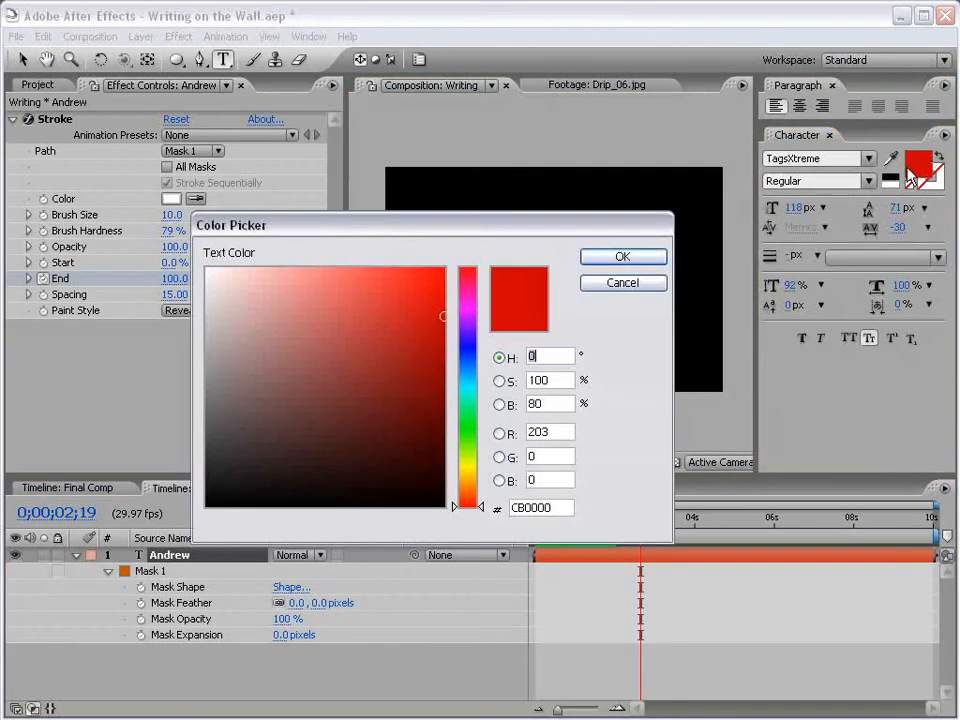
left_click(622, 256)
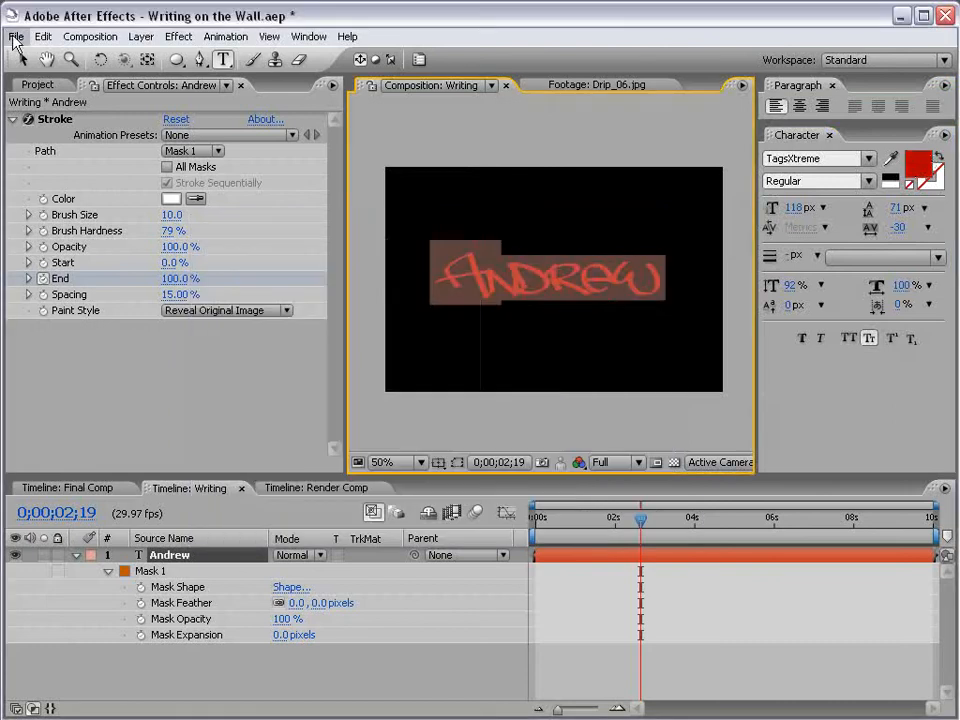
left_click(66, 488)
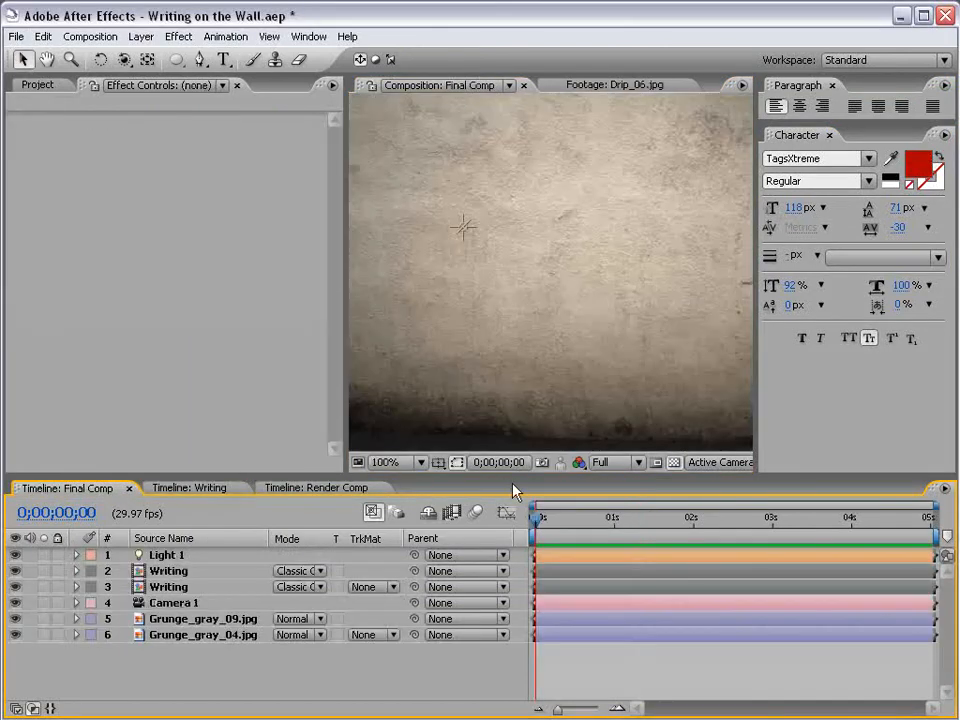
Preview the writing in Render Comp, then return to Writing with the Paint_Splatter folder shown
left_click(315, 488)
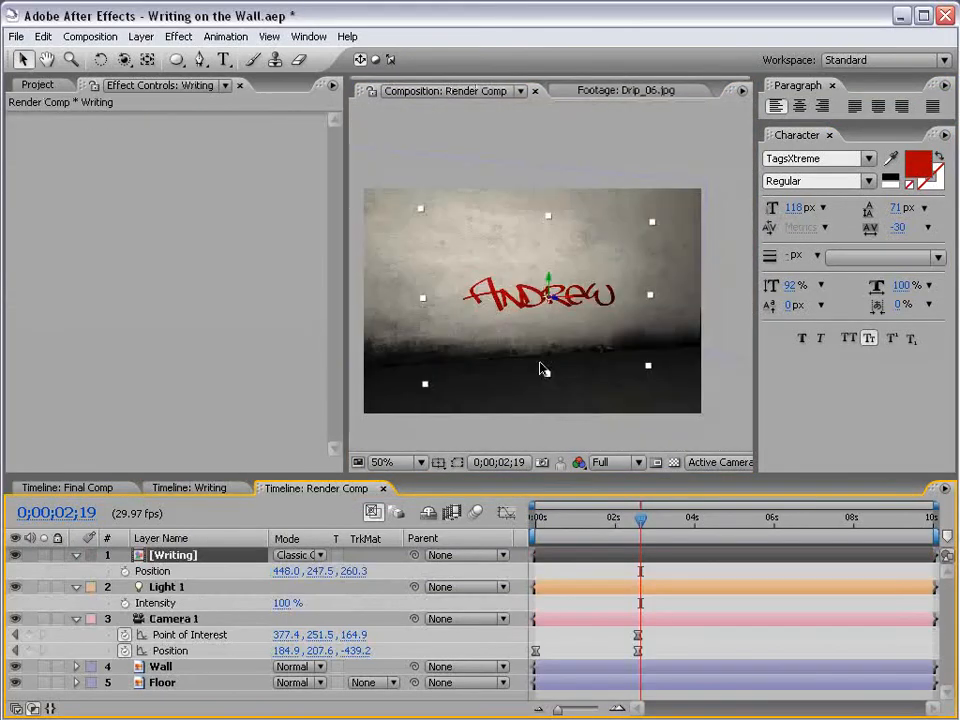
left_click_drag(639, 517, 622, 517)
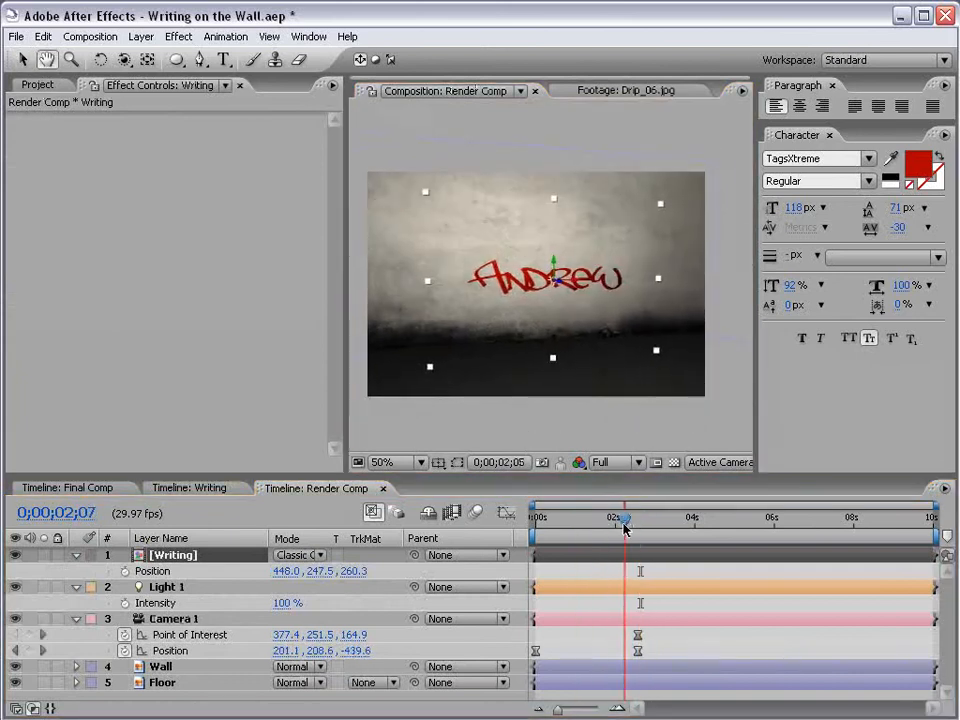
left_click(209, 488)
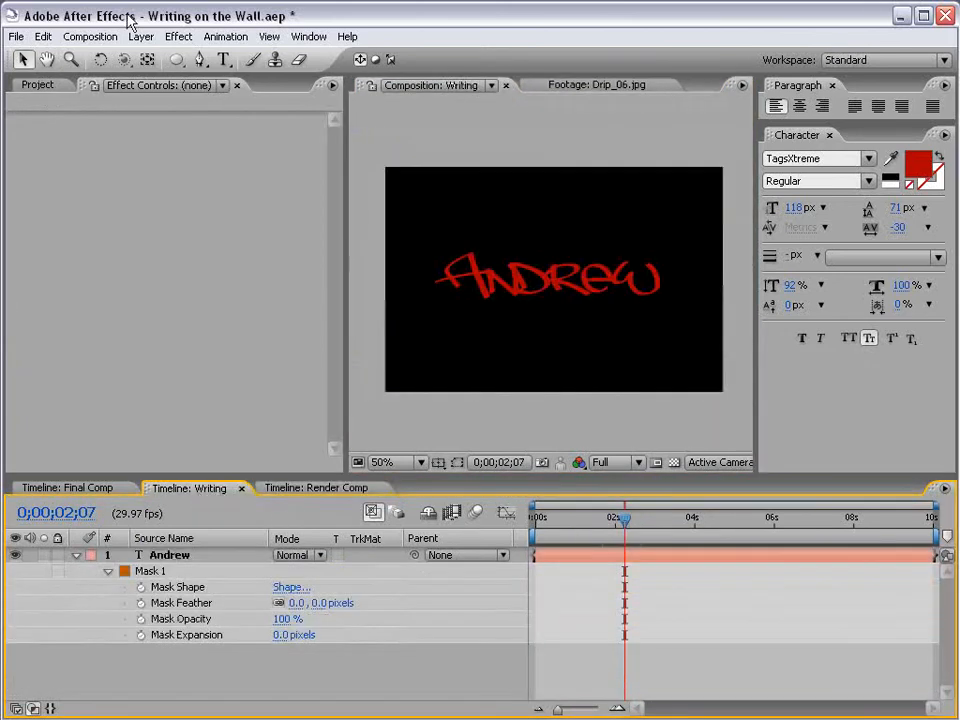
left_click(38, 84)
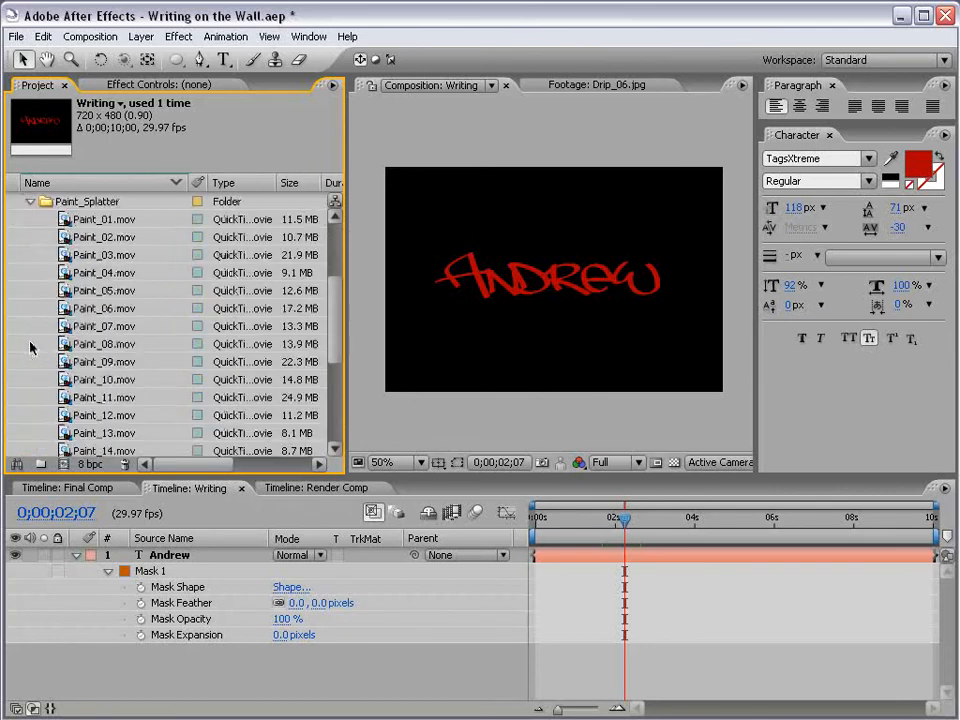
Add Paint_01.mov to the Writing comp with a Set Matte effect using Luminance
left_click(103, 219)
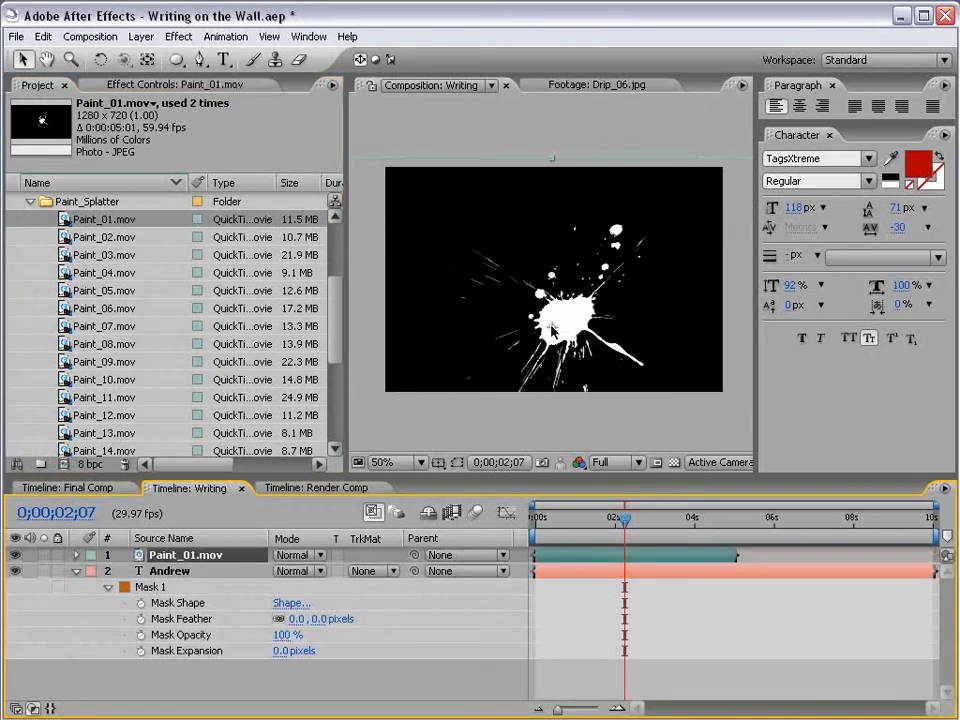
left_click(395, 462)
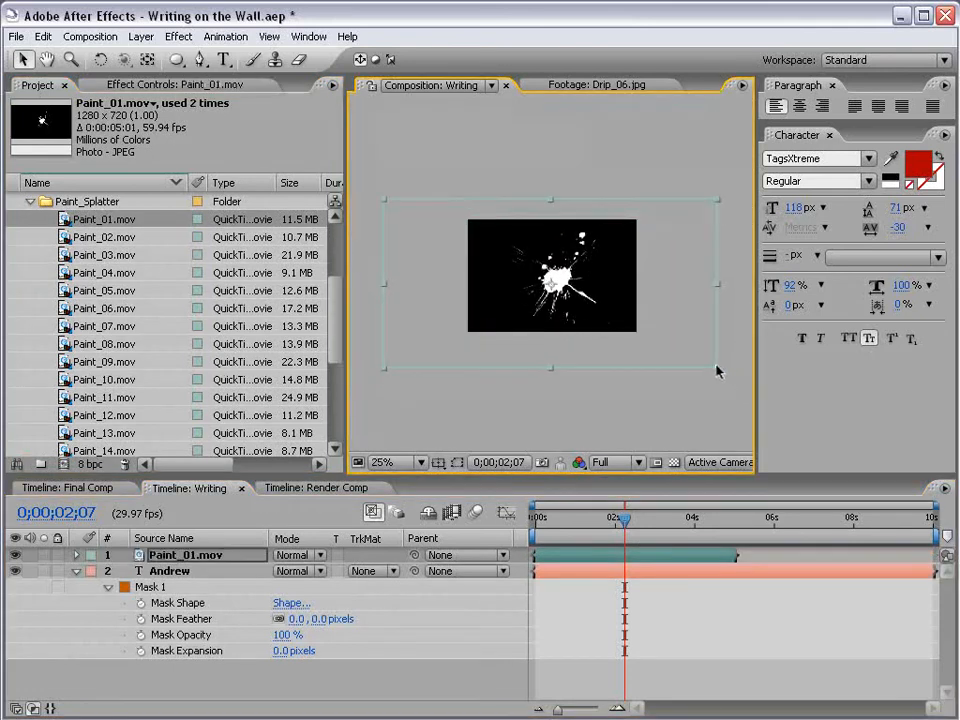
left_click(388, 462)
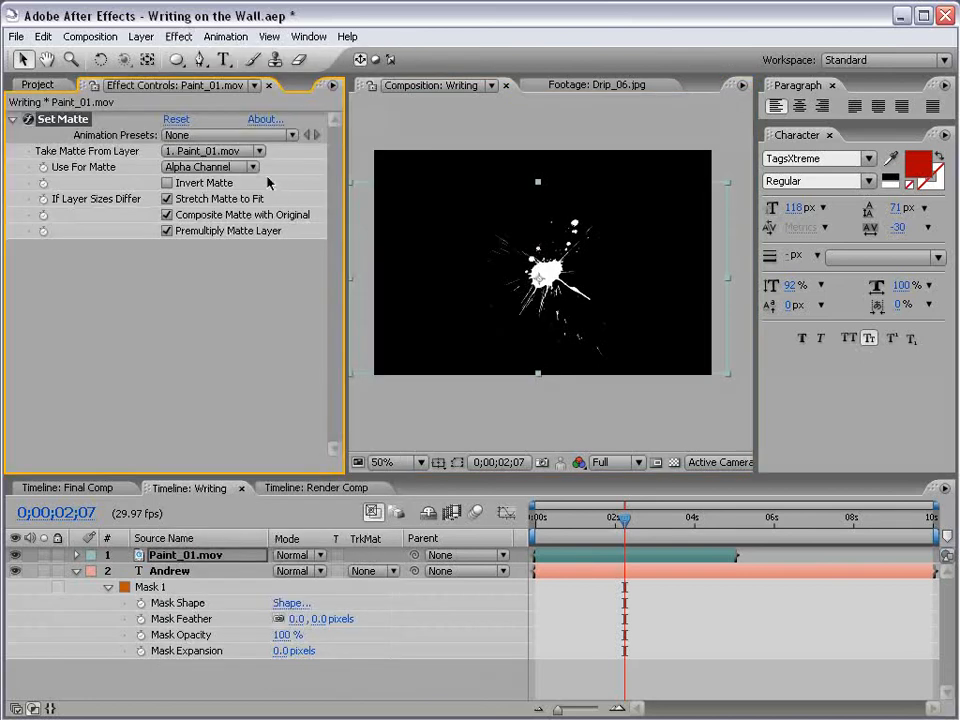
left_click(210, 166)
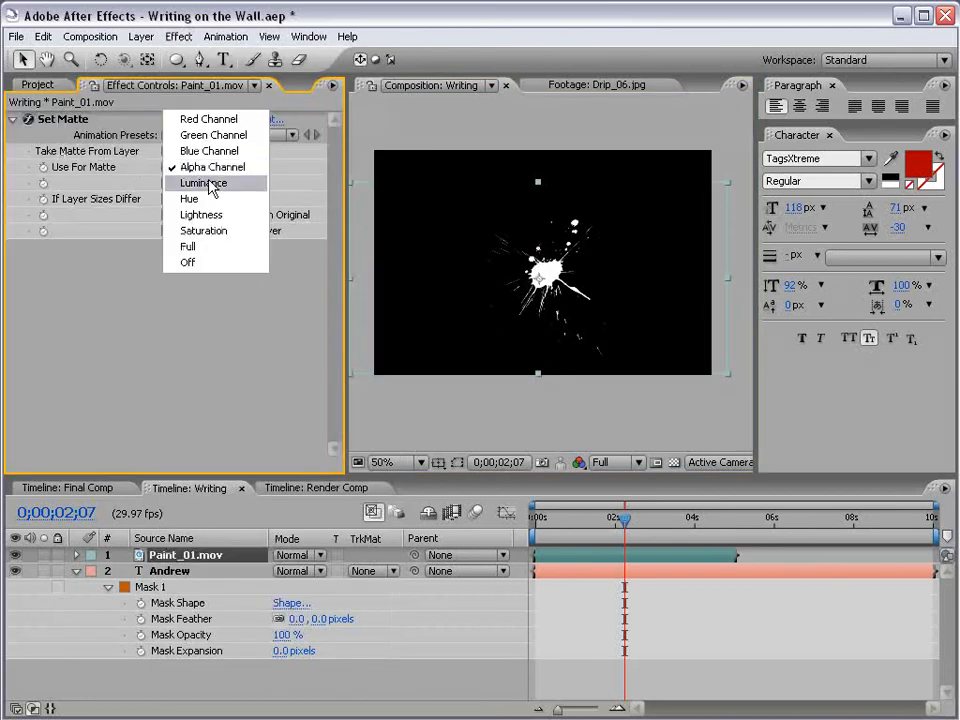
left_click(202, 182)
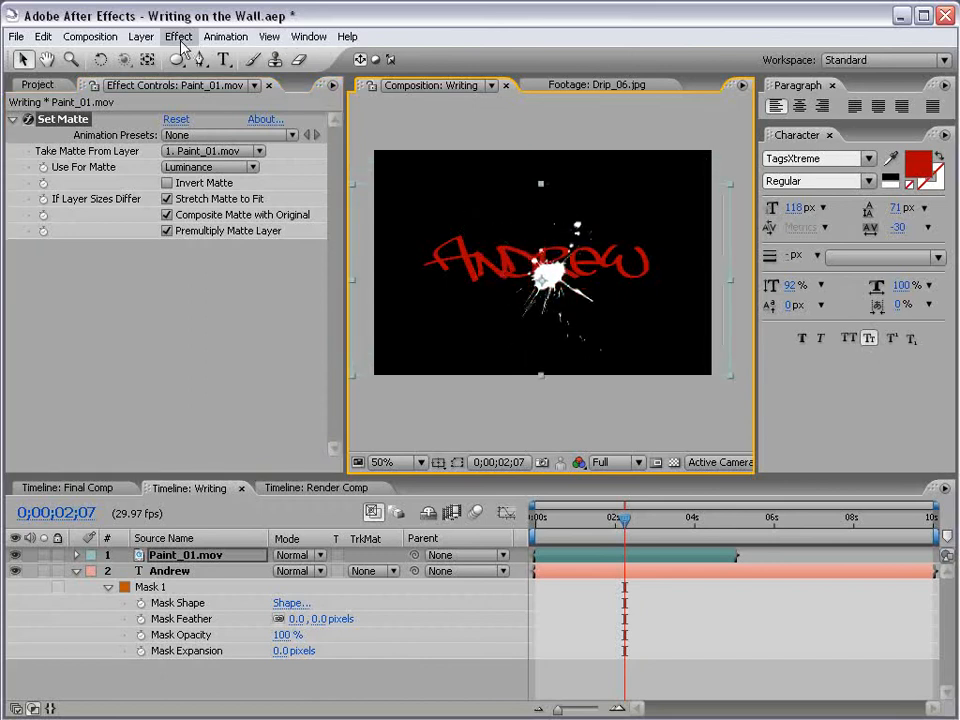
Give the Paint_01 splatter a pure red Fill and start it slightly later
left_click(178, 36)
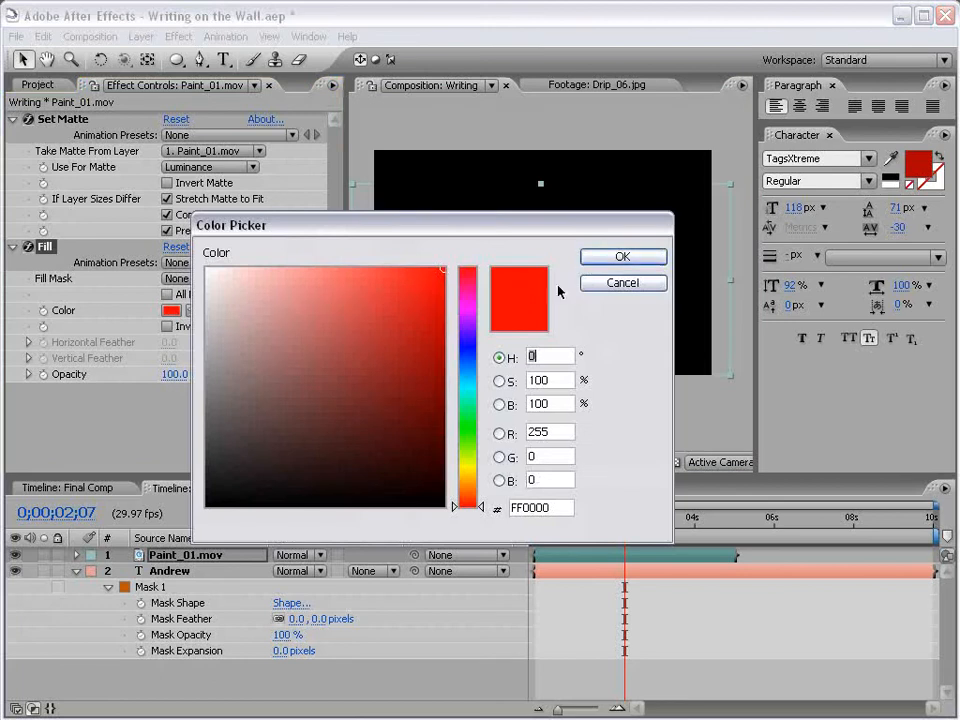
left_click(622, 256)
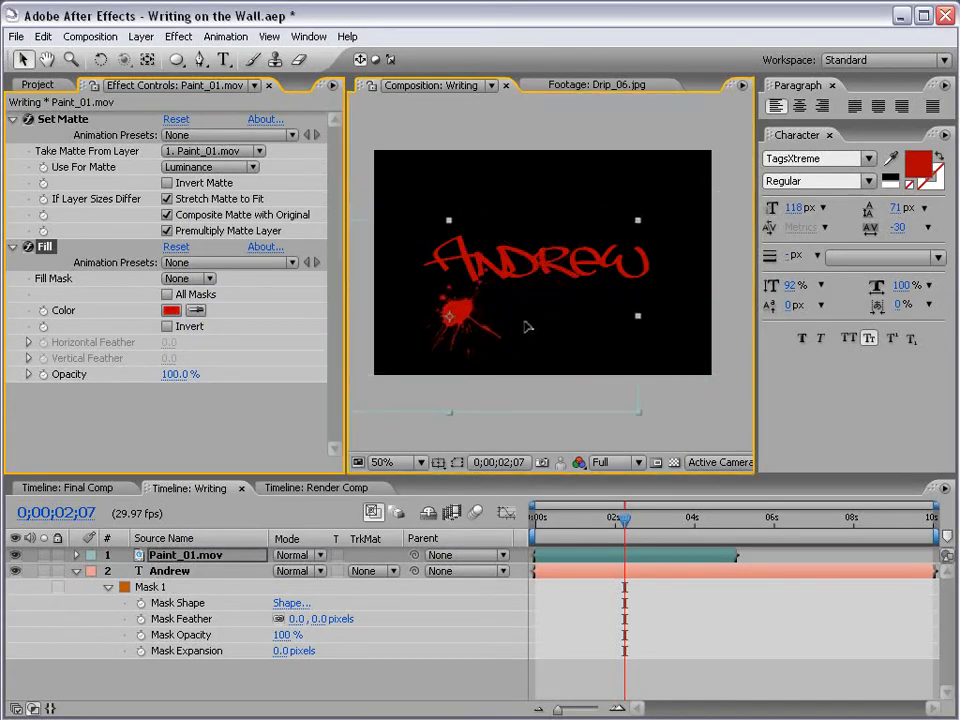
left_click_drag(623, 517, 540, 517)
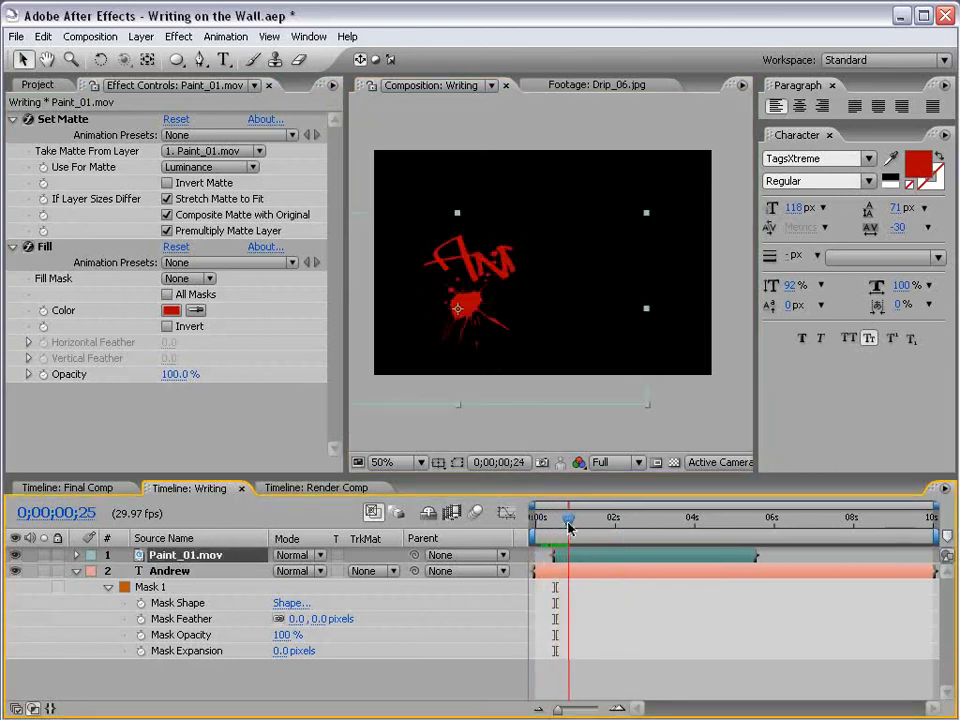
Add Paint_02 and Paint_04 splatters with the same matte and red fill, offsetting their timing
left_click(38, 85)
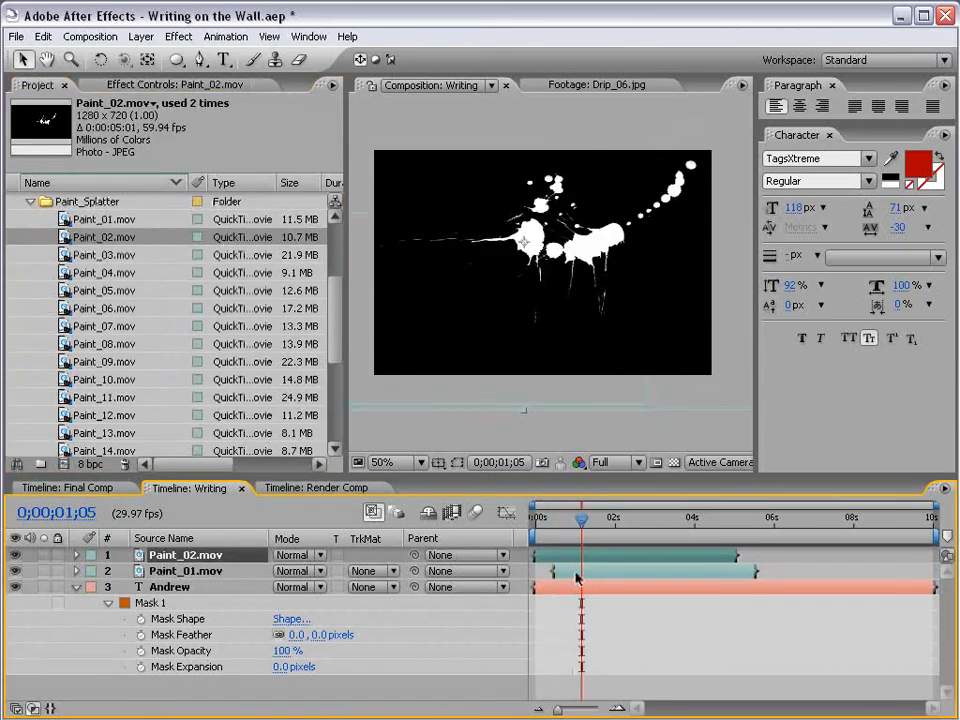
left_click(185, 570)
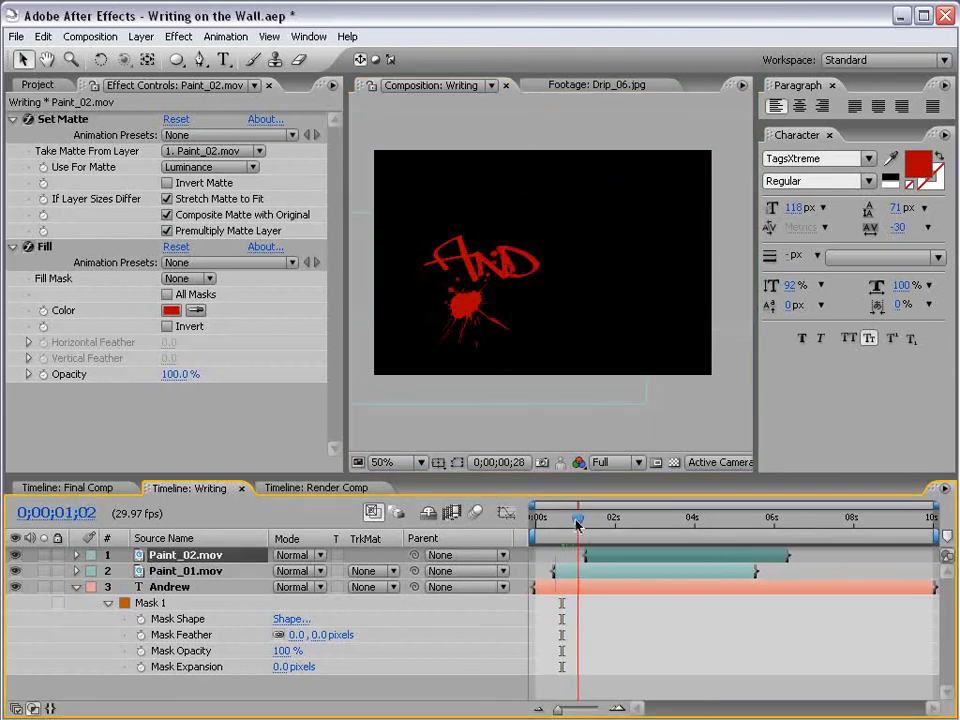
left_click_drag(576, 517, 589, 517)
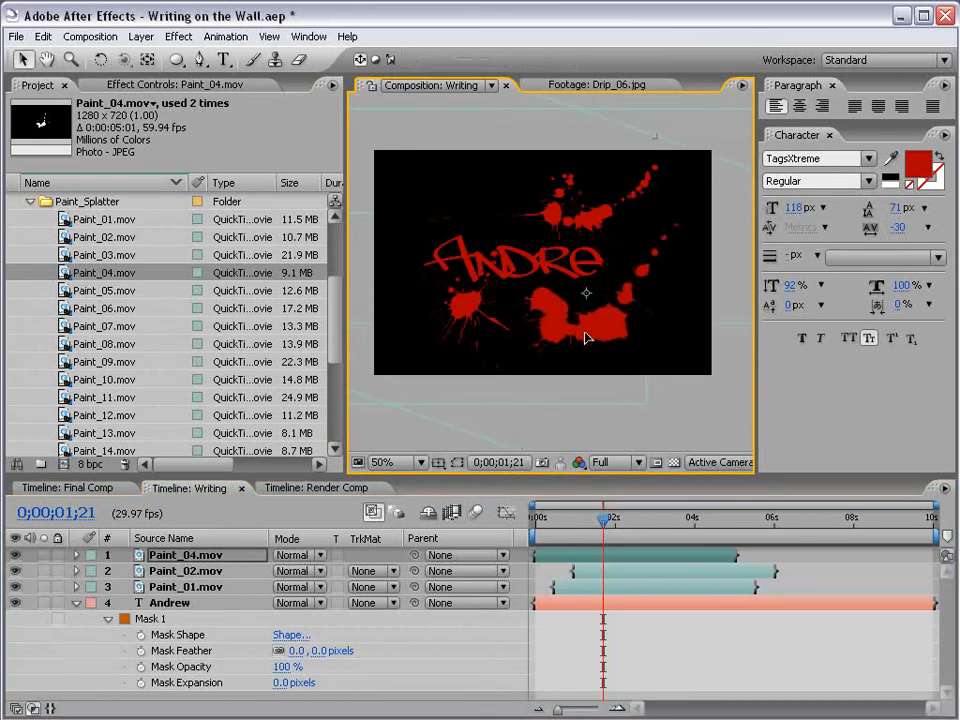
left_click(390, 462)
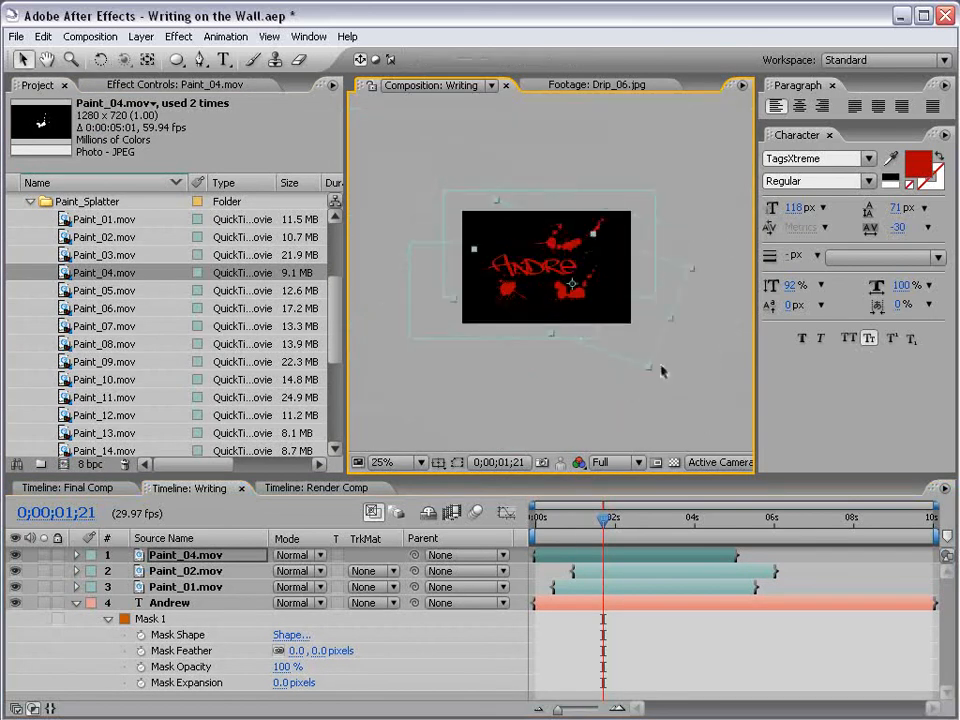
left_click(383, 462)
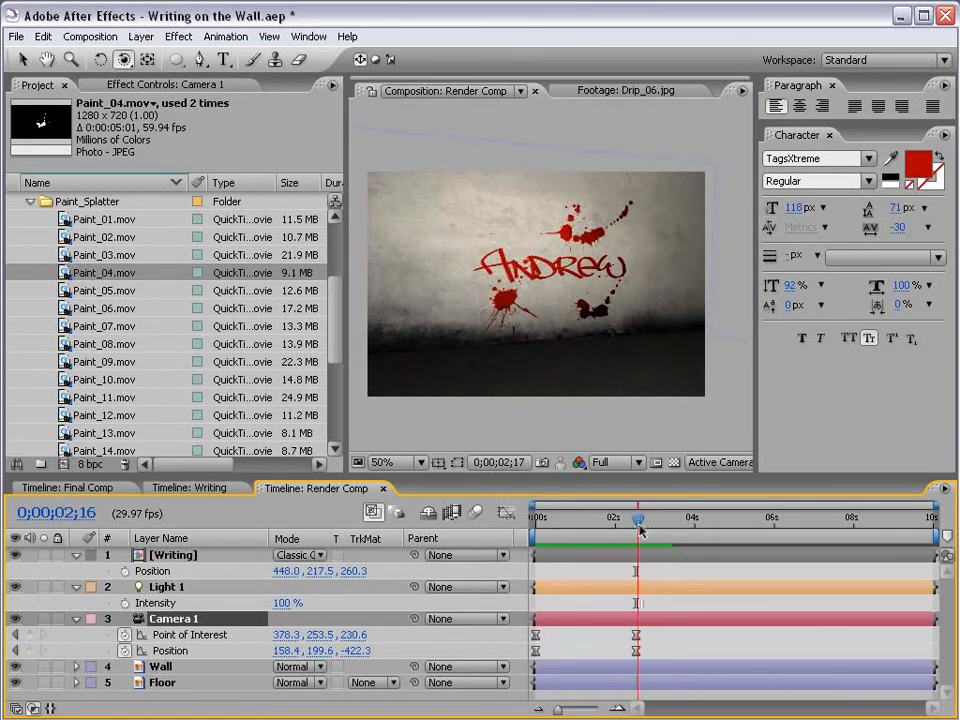
Scrub Render Comp to preview the camera move across the red-splattered wall
left_click_drag(637, 520, 566, 520)
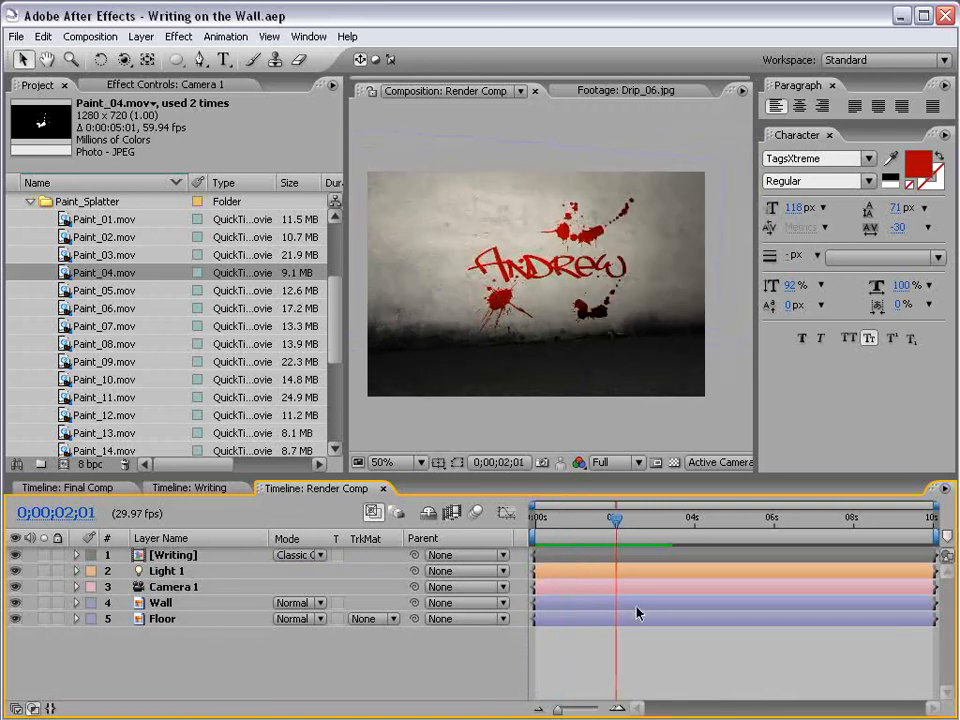
mouse_move(222, 110)
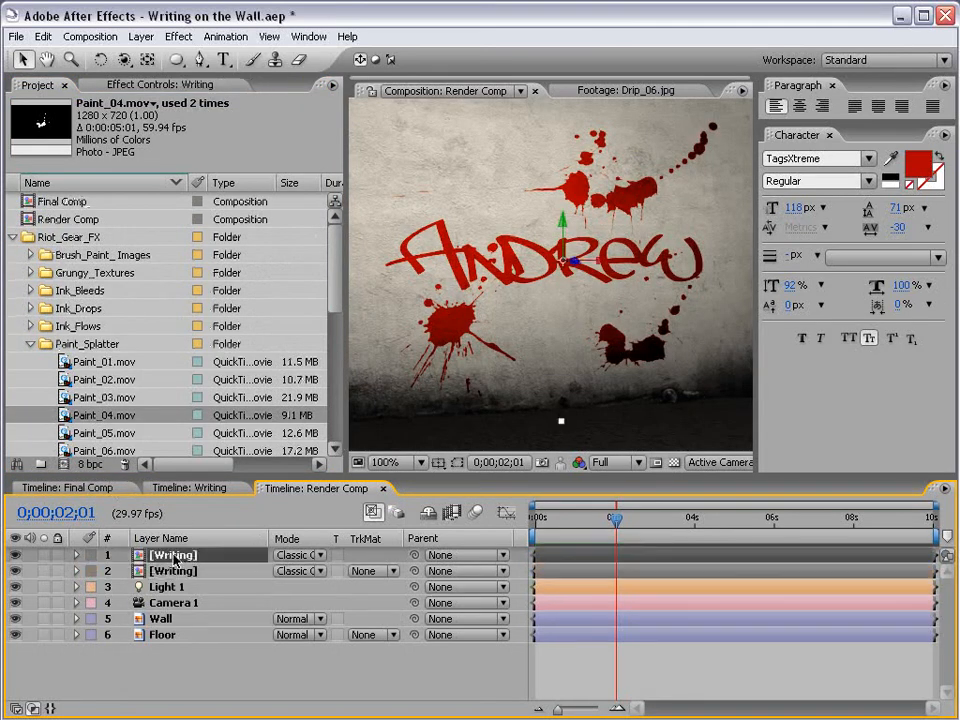
Add Fast Blur to the top Writing layer and adjust its Blurriness value
left_click(178, 36)
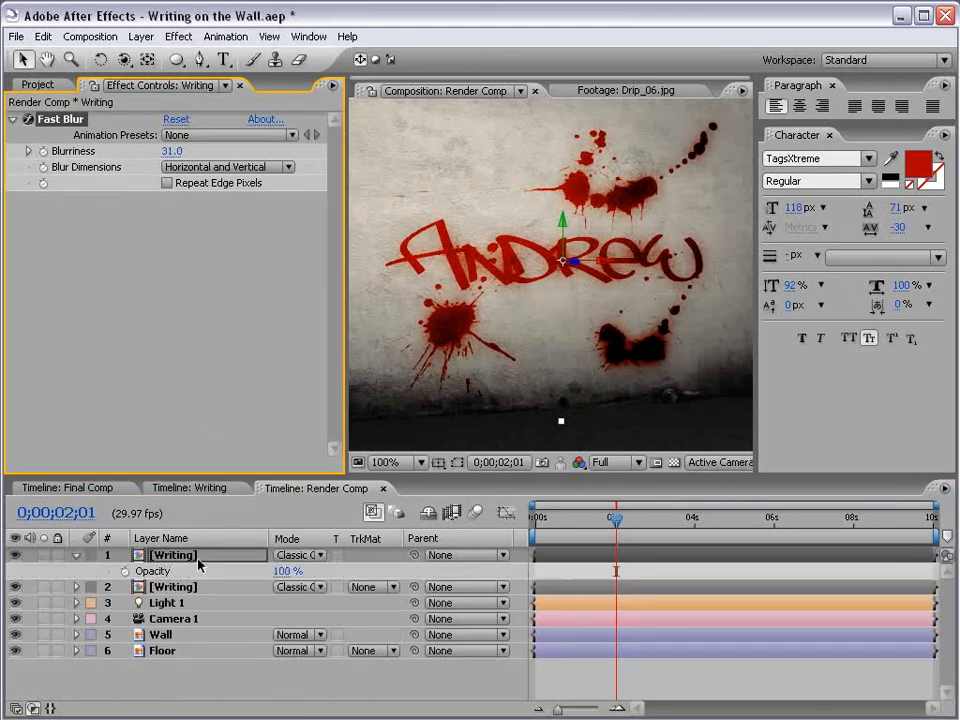
type("20")
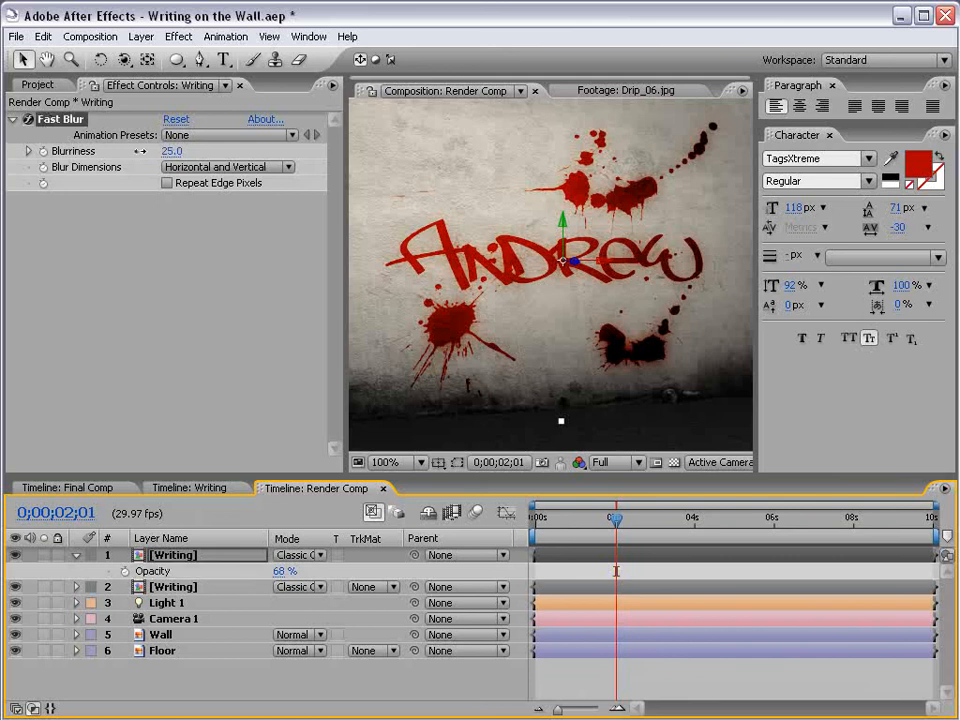
left_click(172, 151)
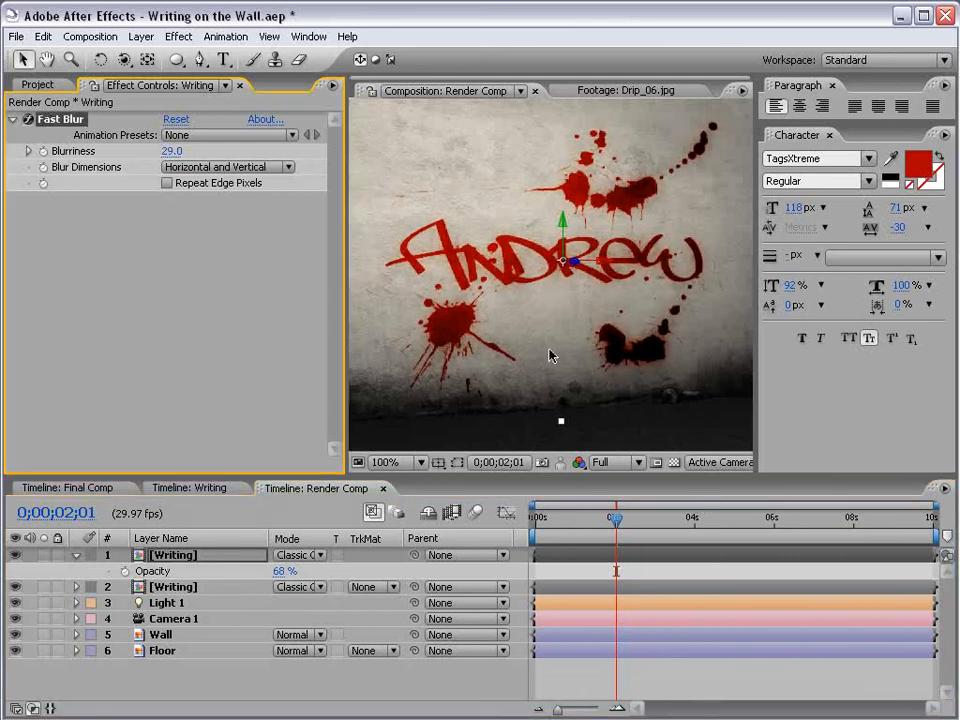